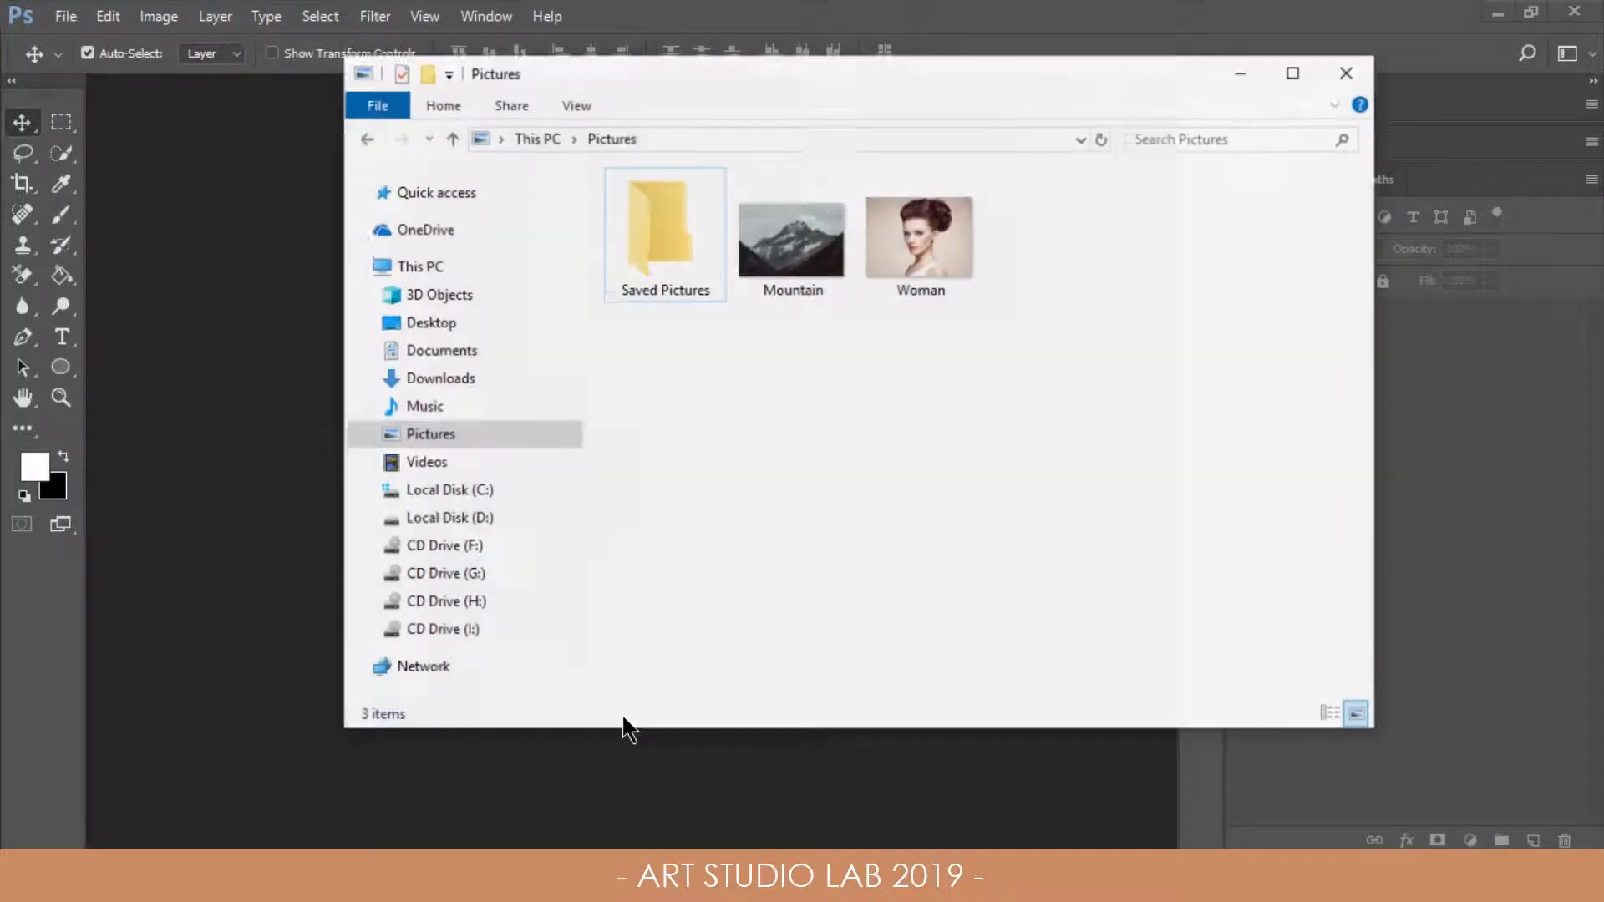
Step: Drag Woman.jpg from the Pictures folder into Photoshop as a new document
left_click_drag(920, 236, 212, 534)
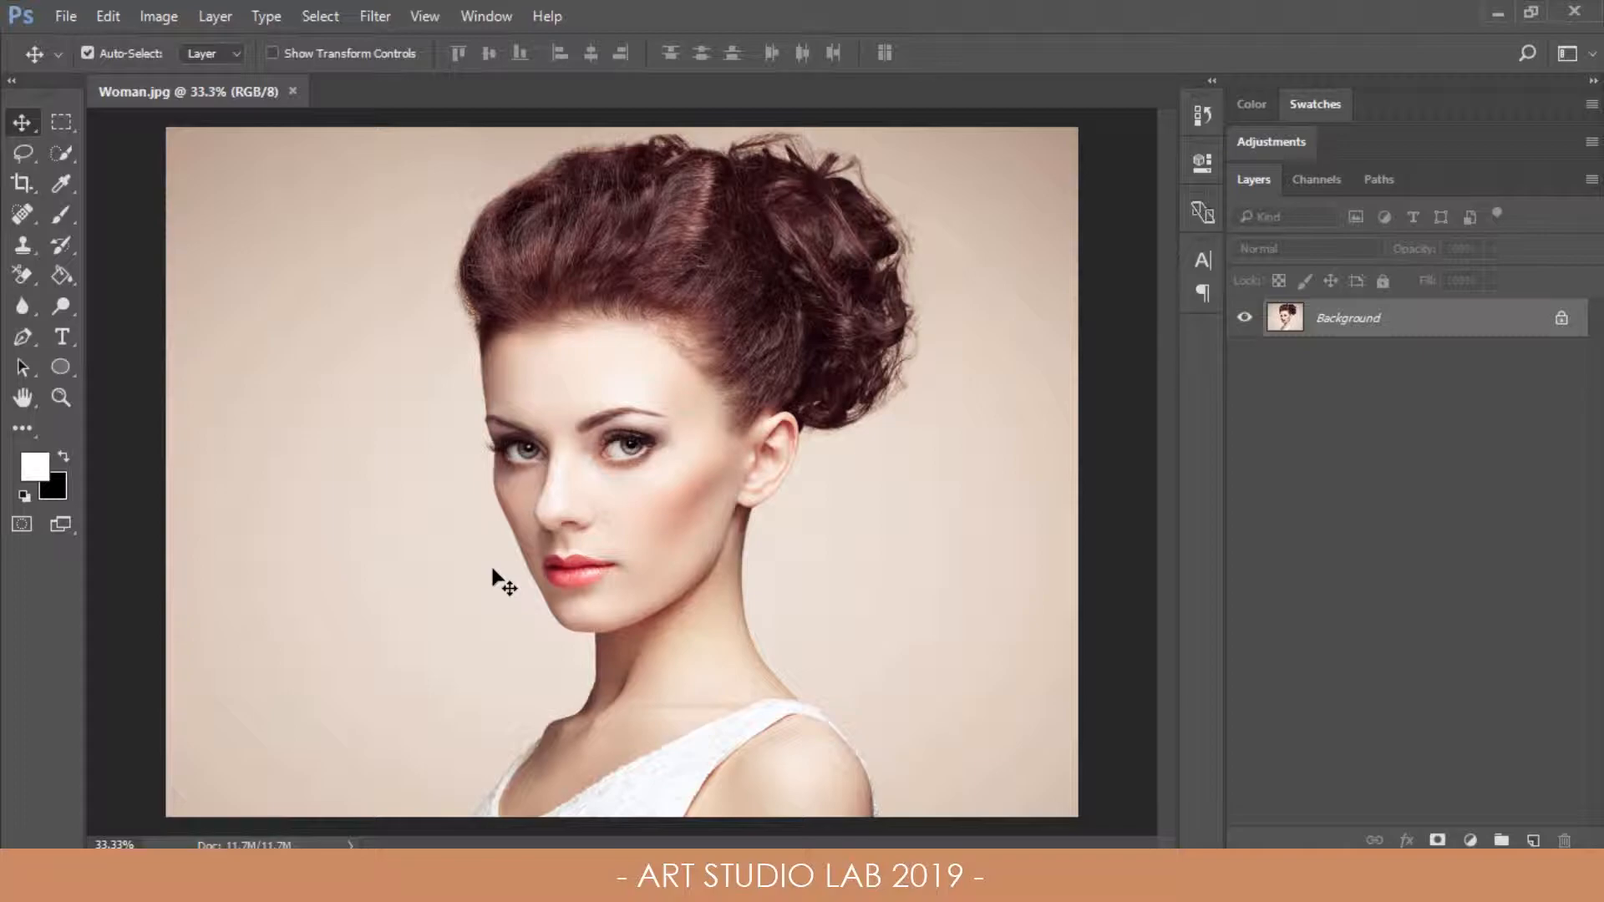
Step: In Select and Mask with Overlay view, paint a Quick Selection over the woman's hair and body
left_click(62, 122)
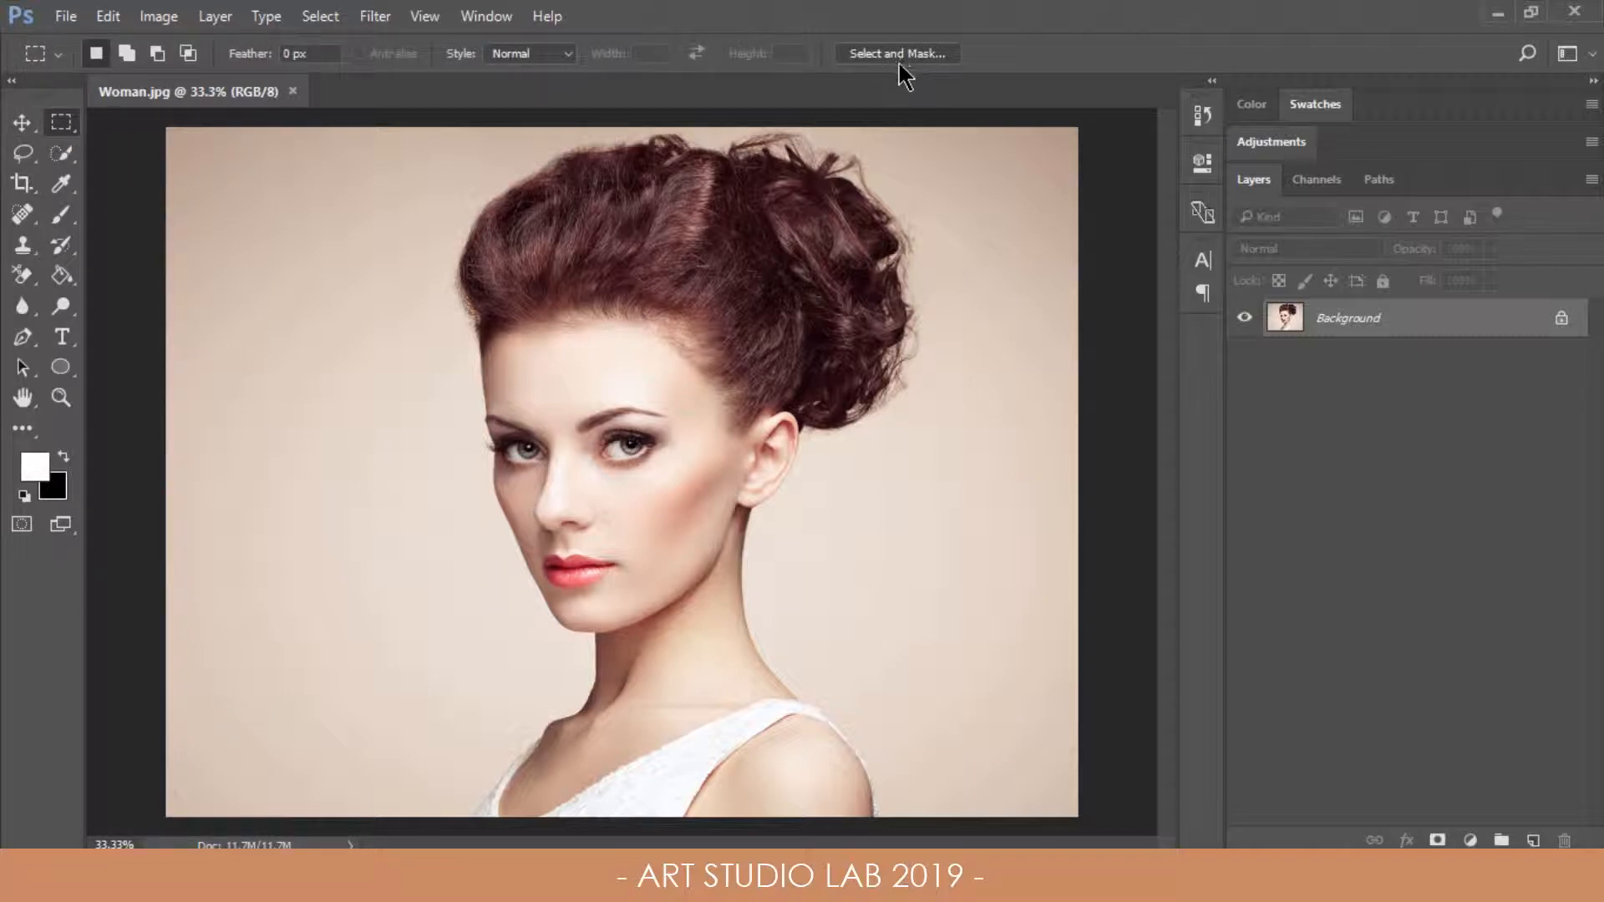
left_click(896, 53)
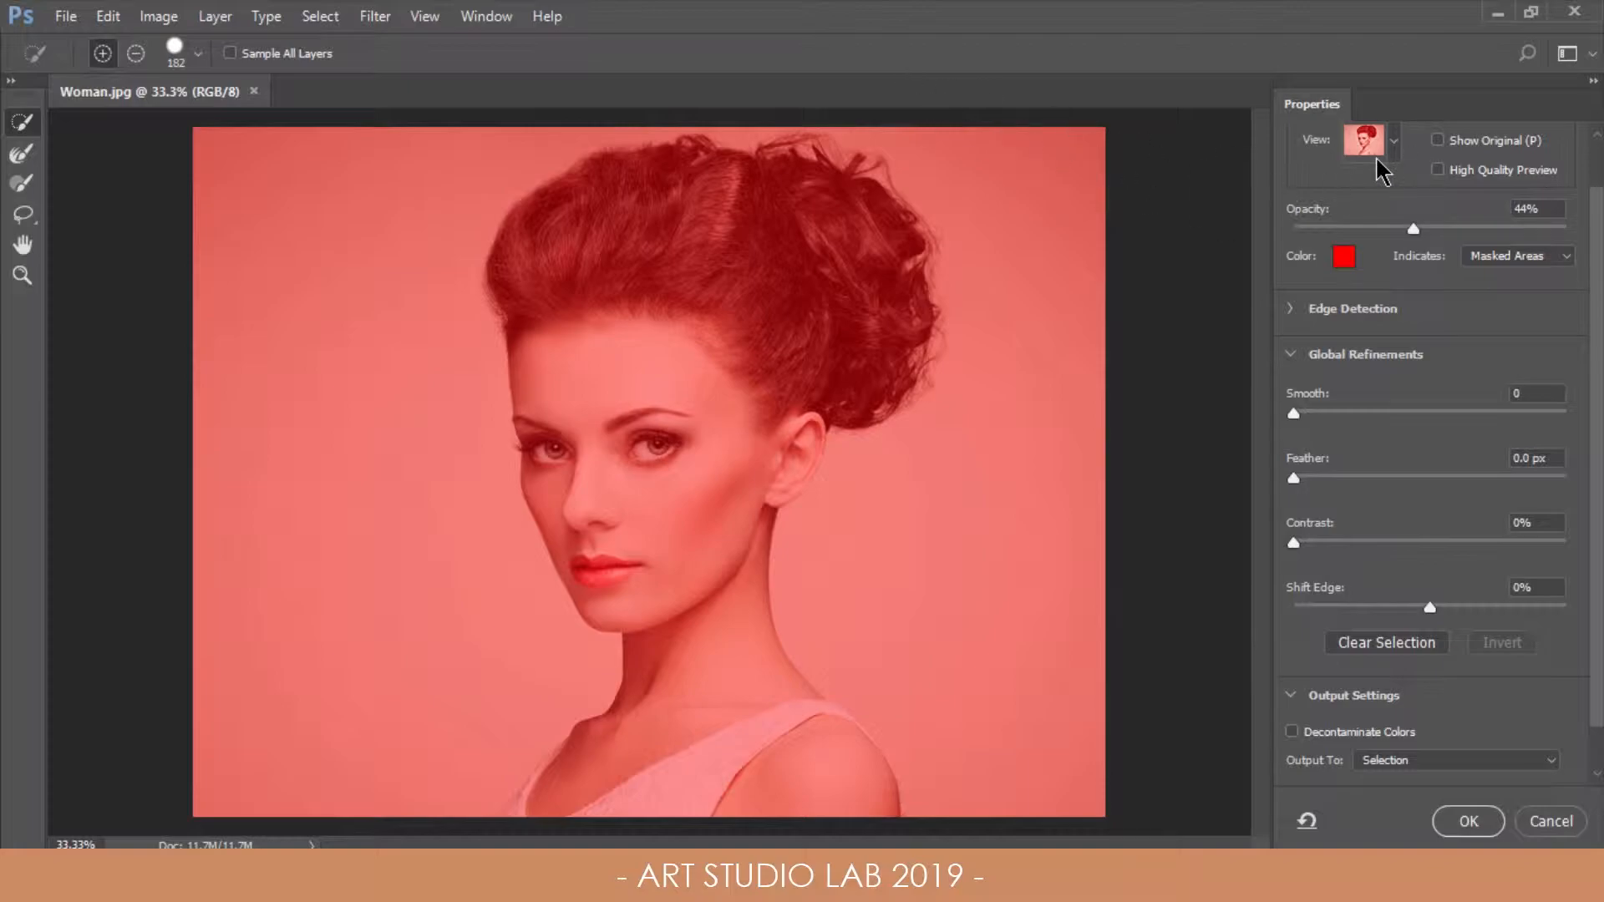
mouse_move(1397, 164)
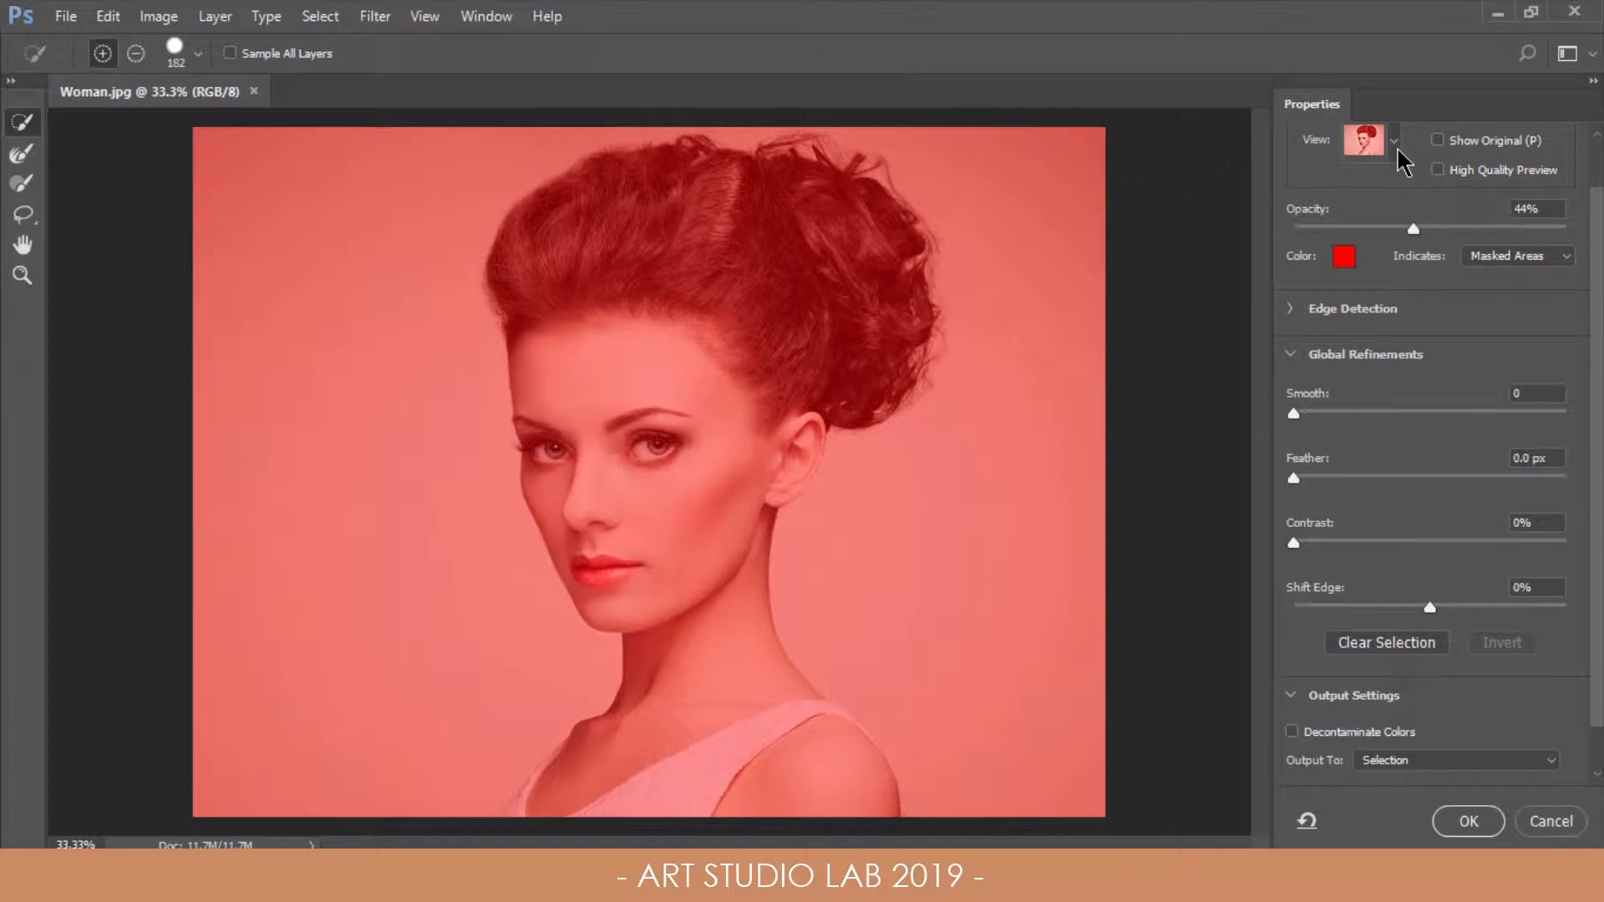
left_click(1375, 141)
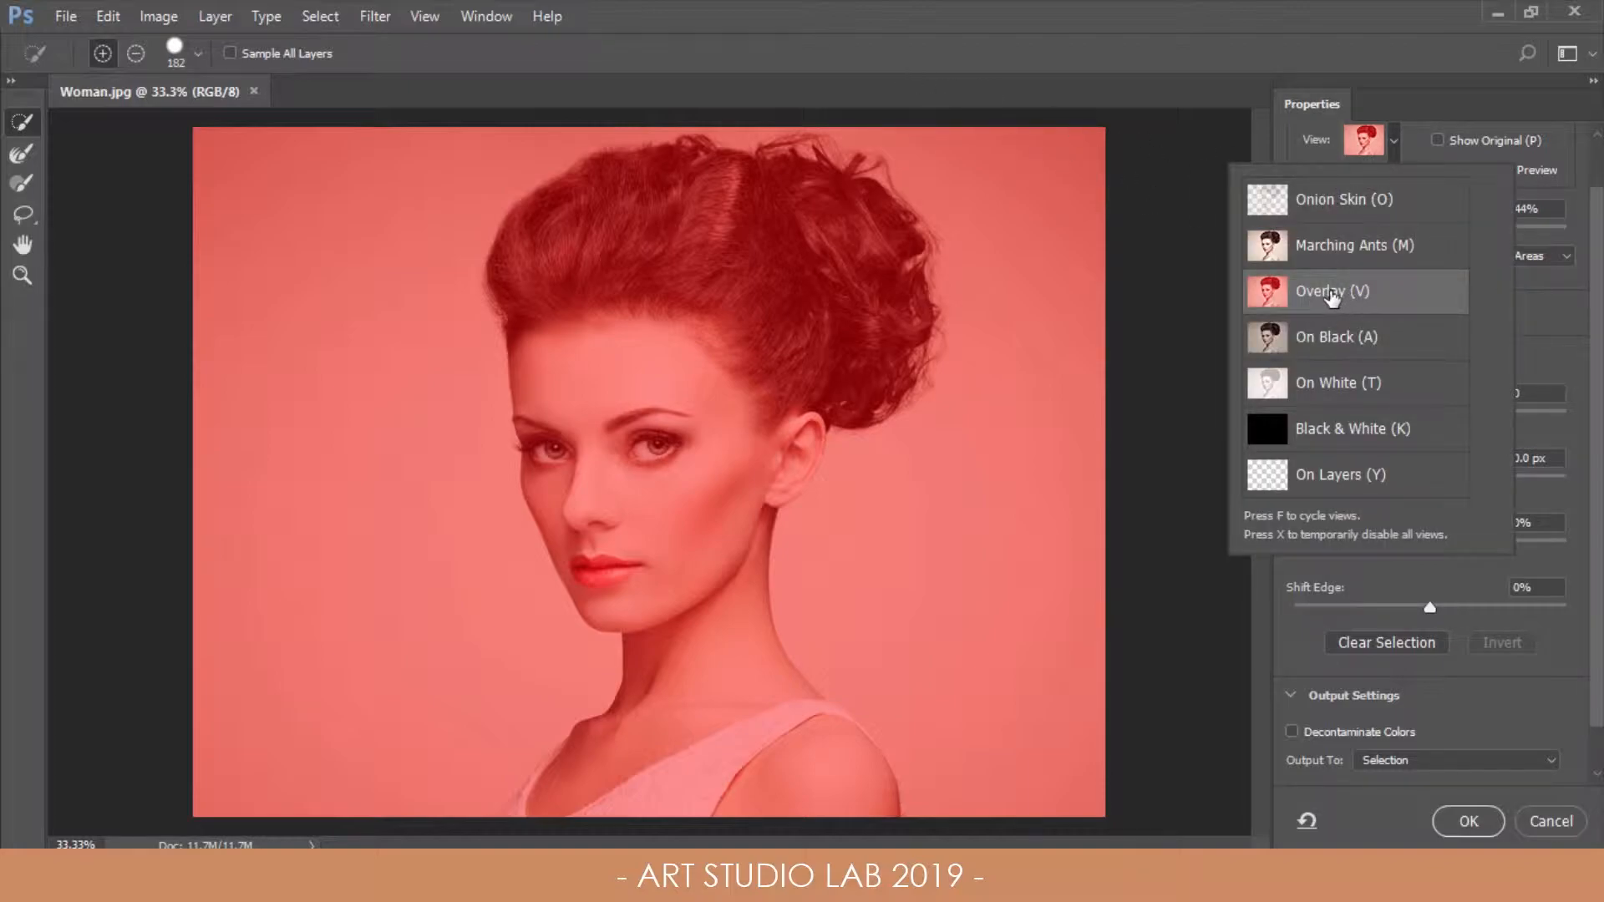
left_click(1332, 290)
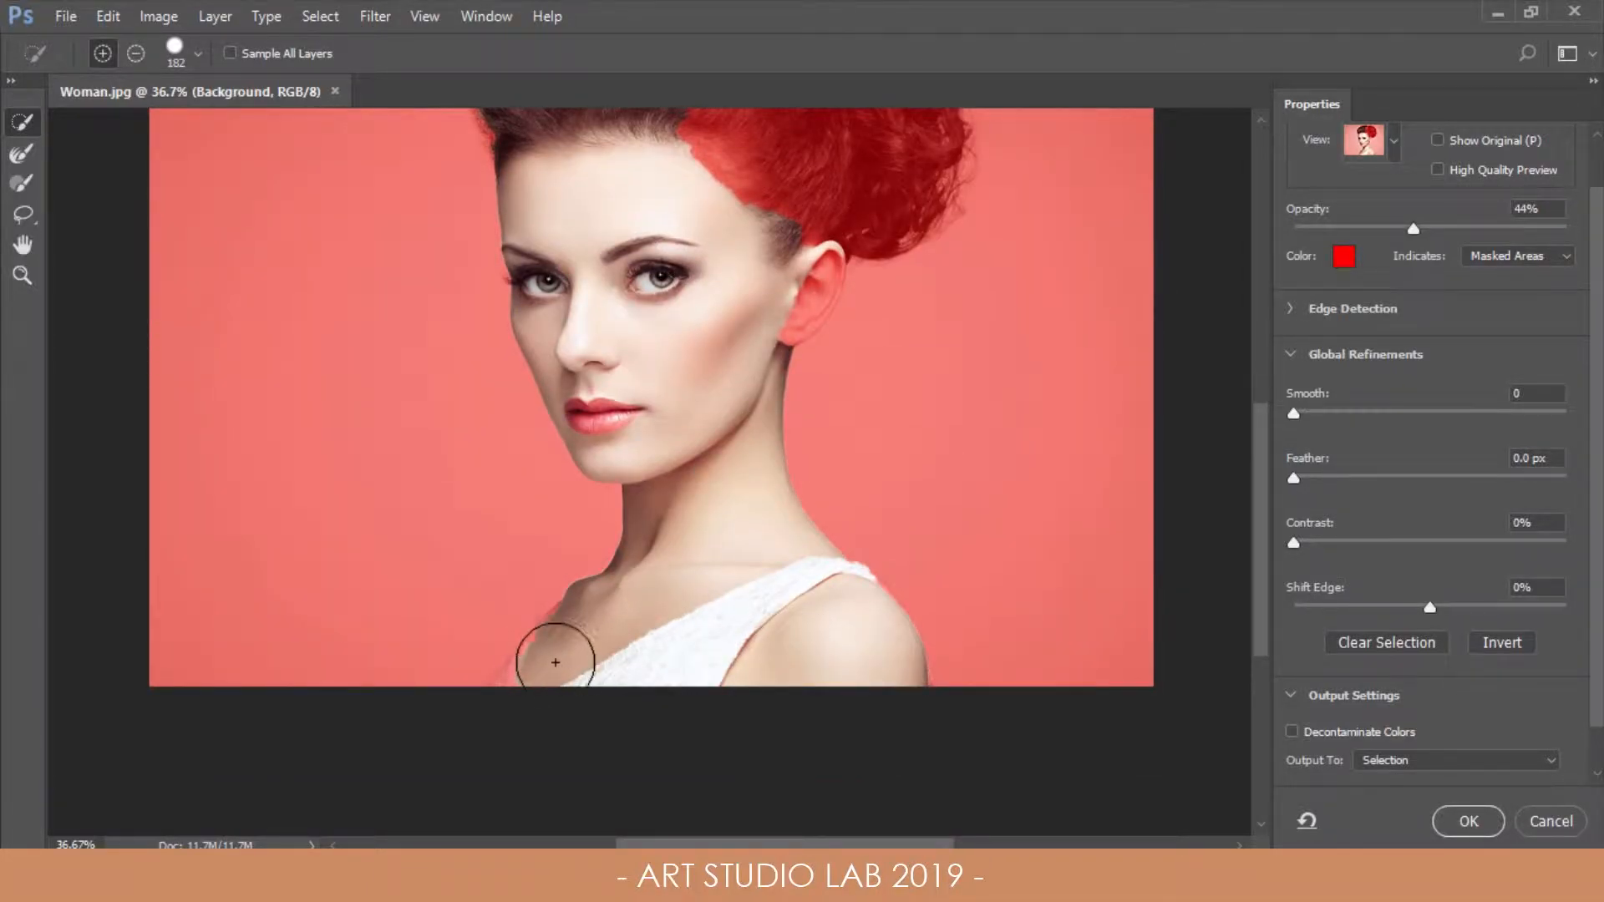
left_click_drag(555, 663, 555, 667)
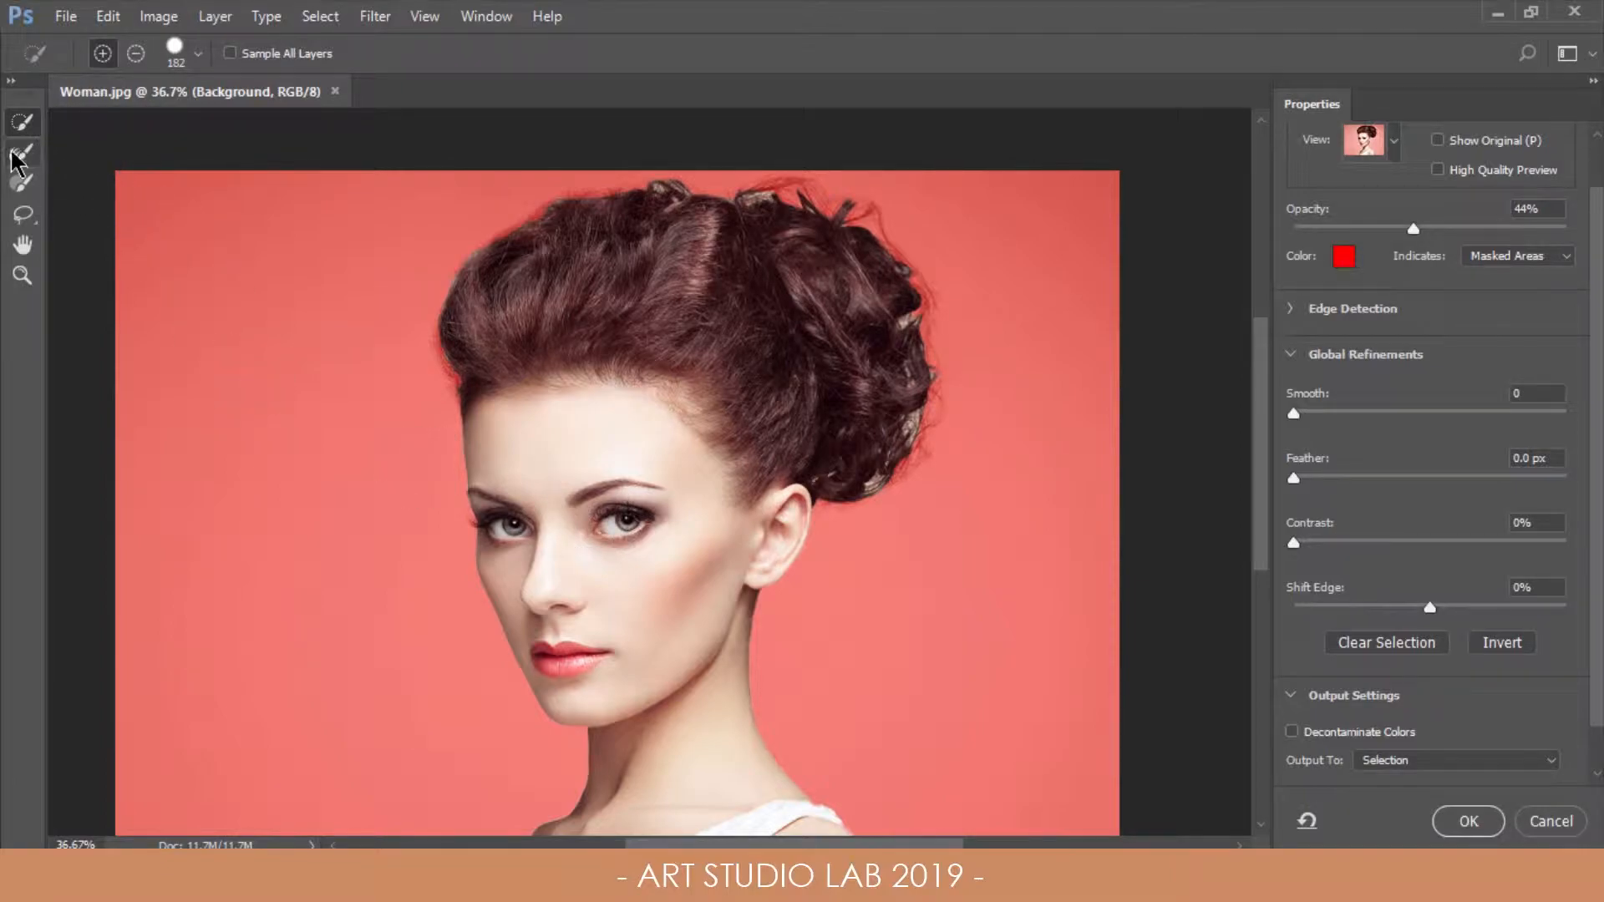
mouse_move(29, 170)
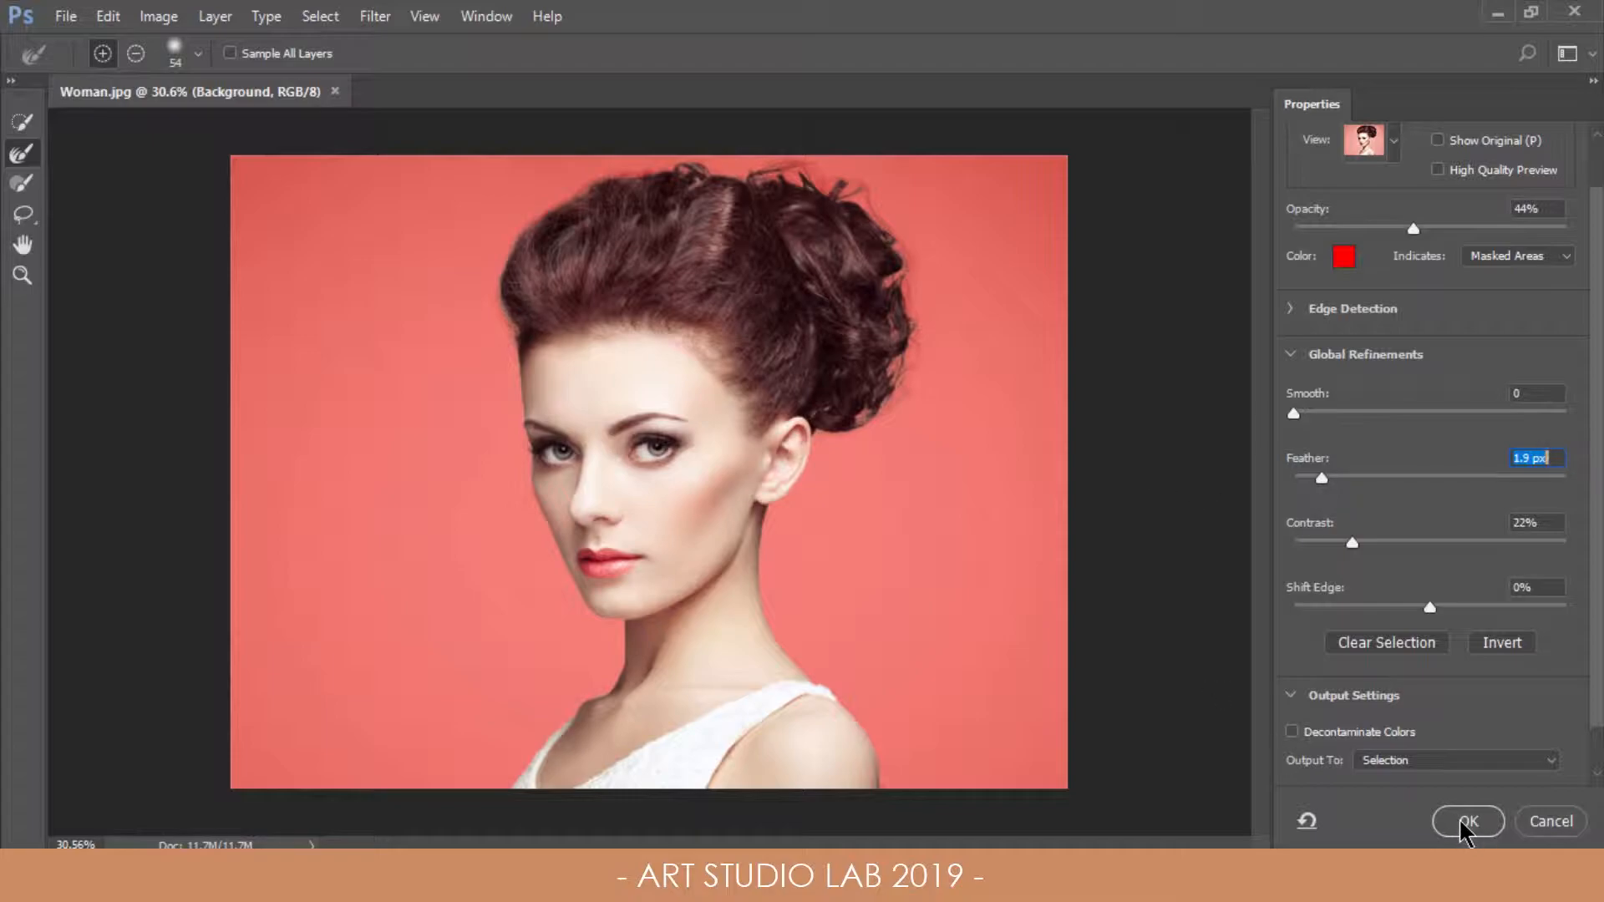
Step: Accept the selection, fill Background white, and Desaturate the woman's Layer 1
left_click(1467, 820)
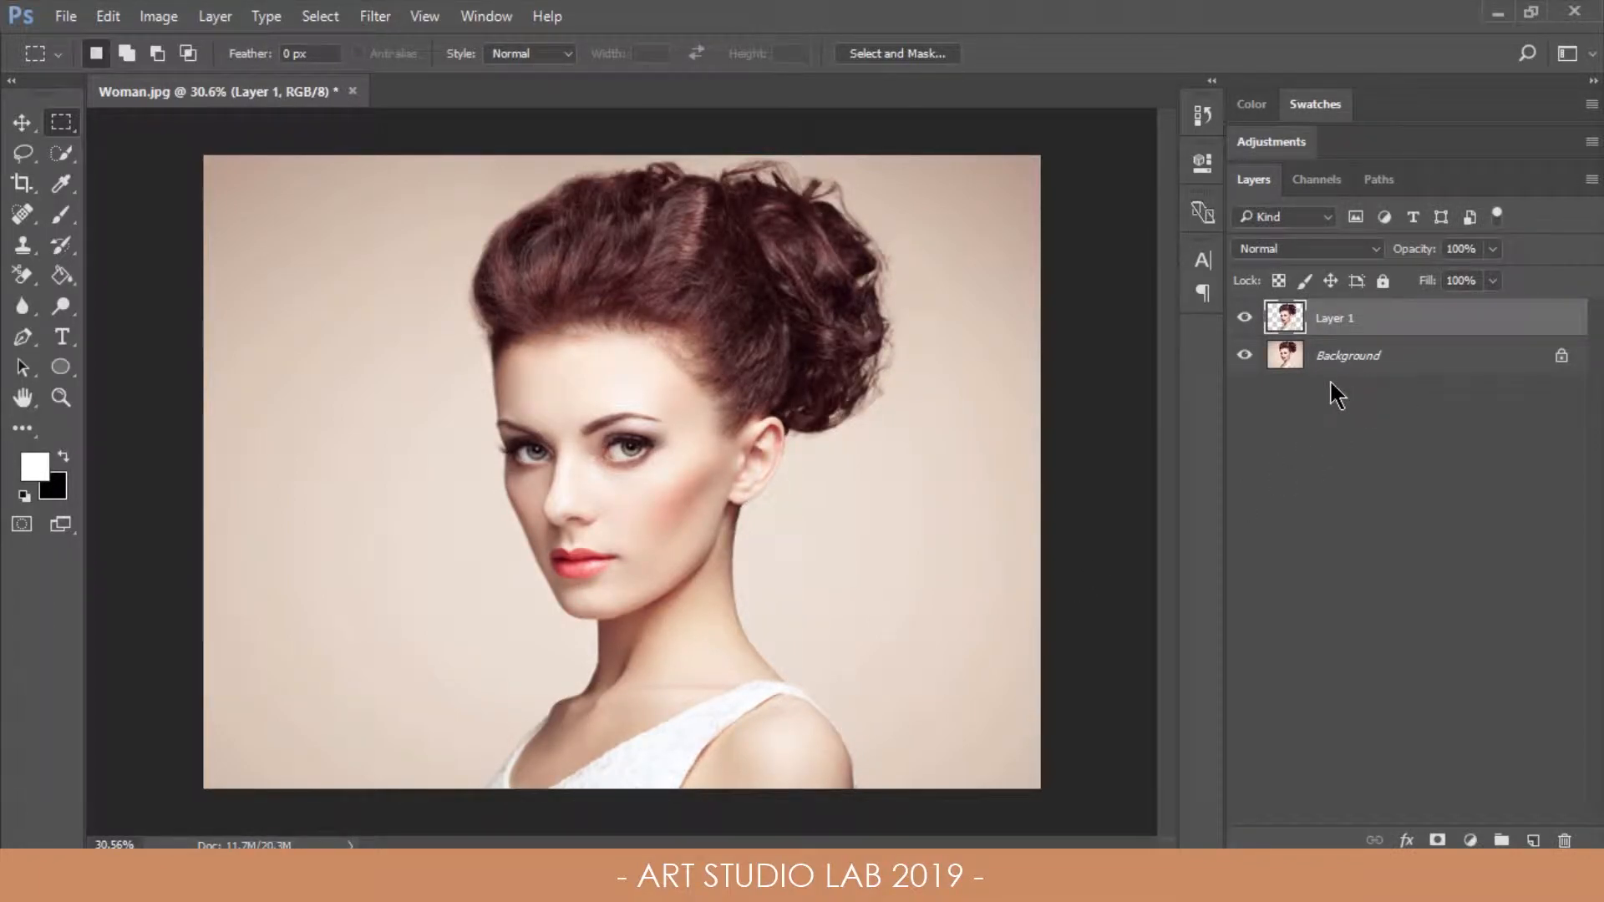
left_click(1349, 354)
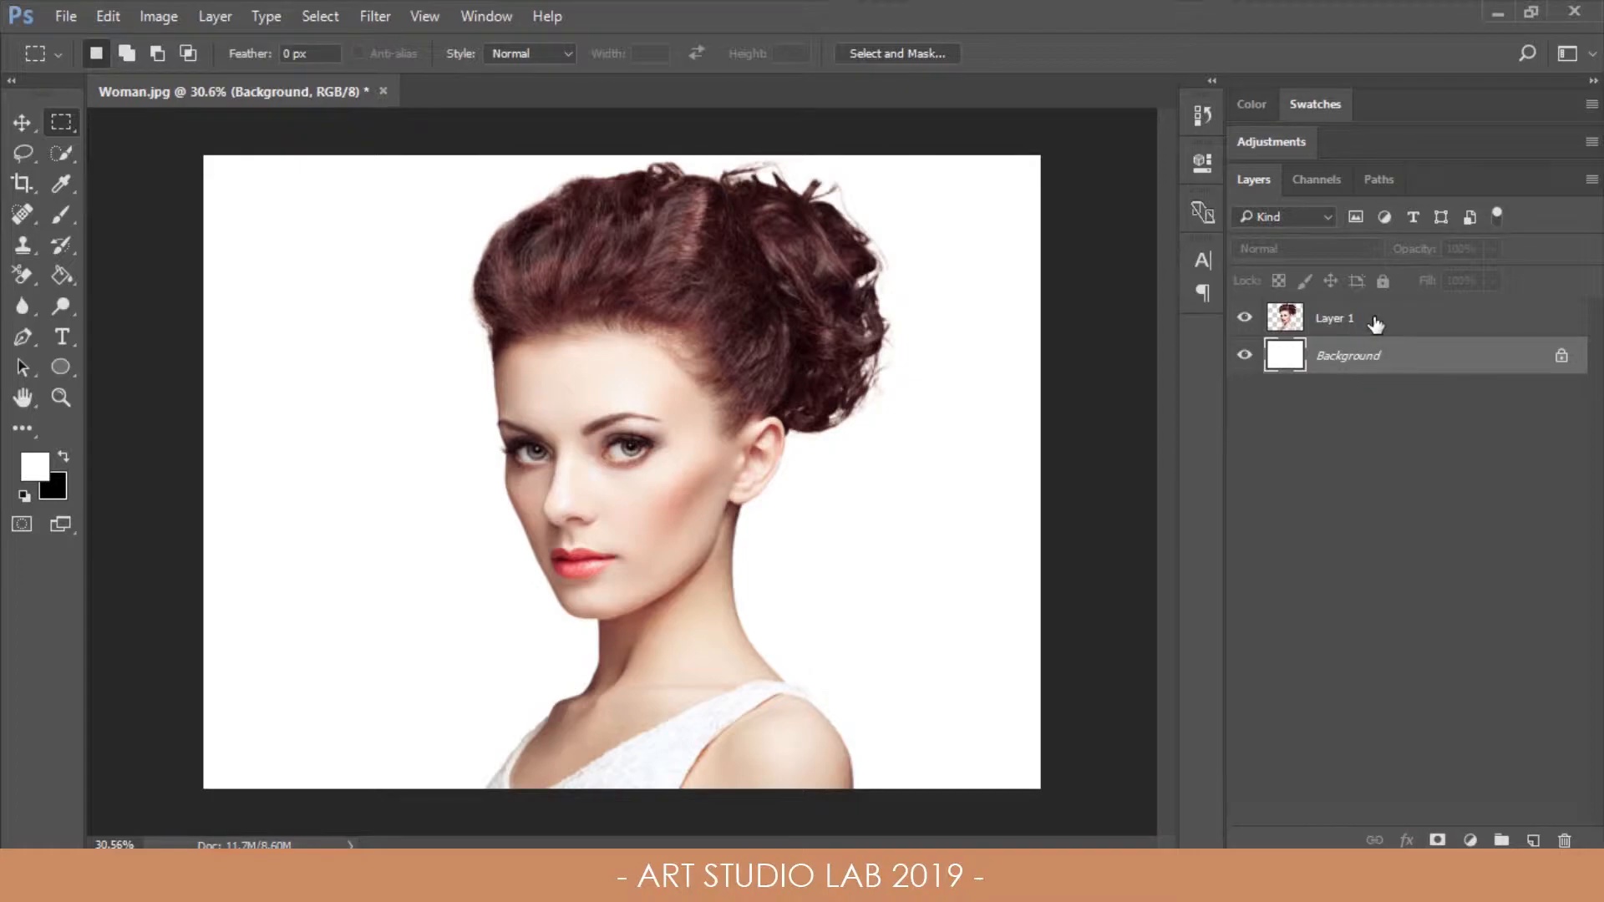
left_click(1334, 318)
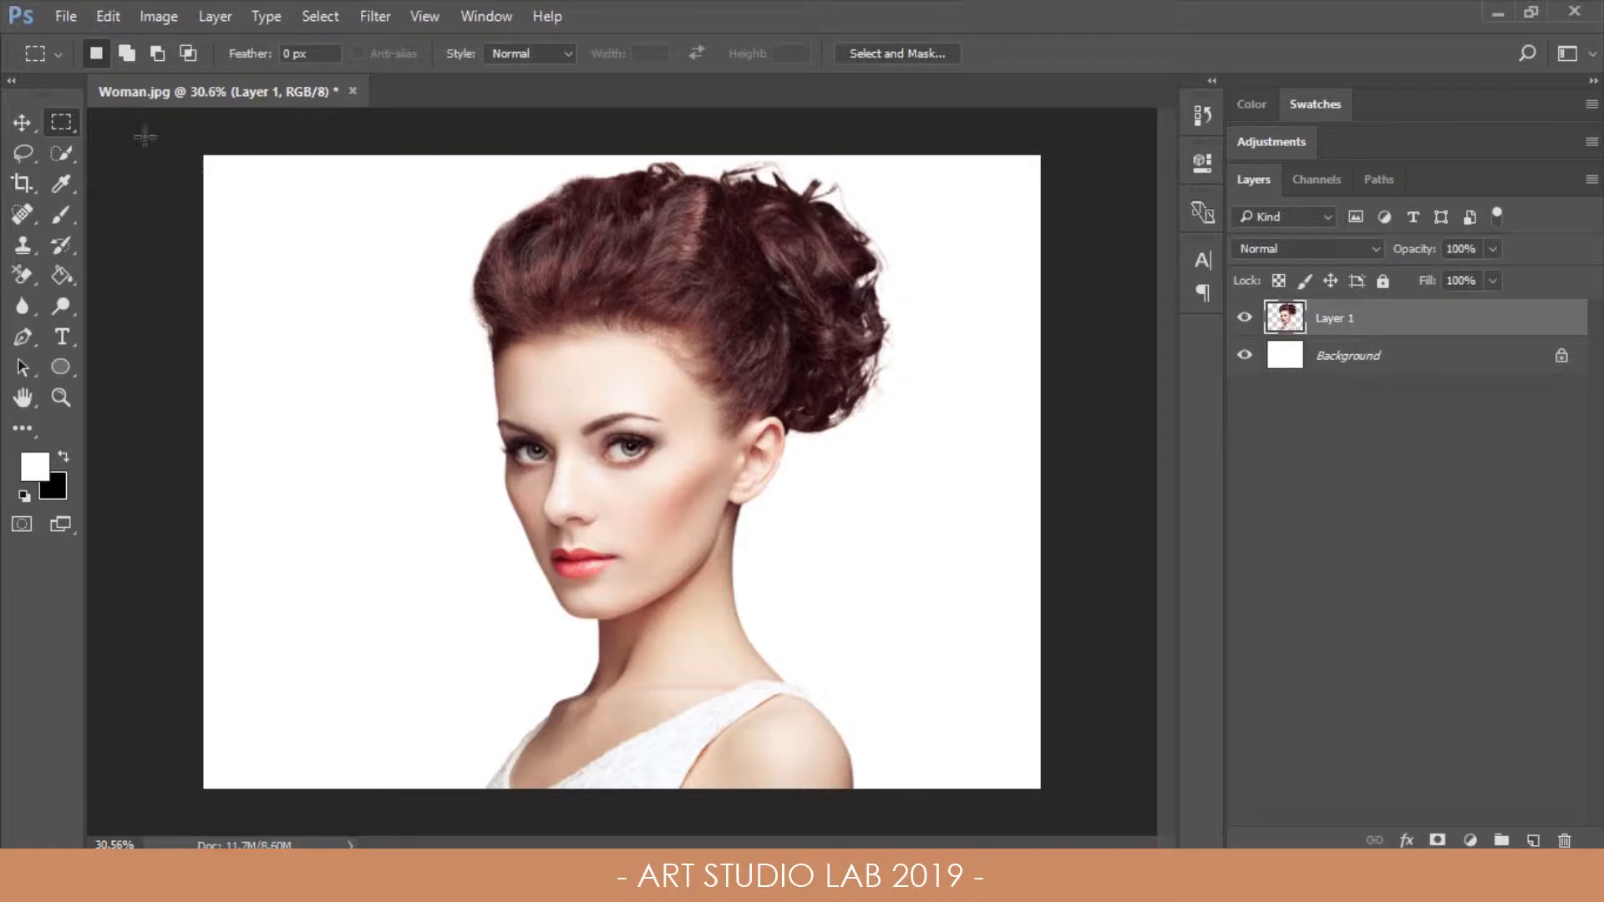
left_click(159, 15)
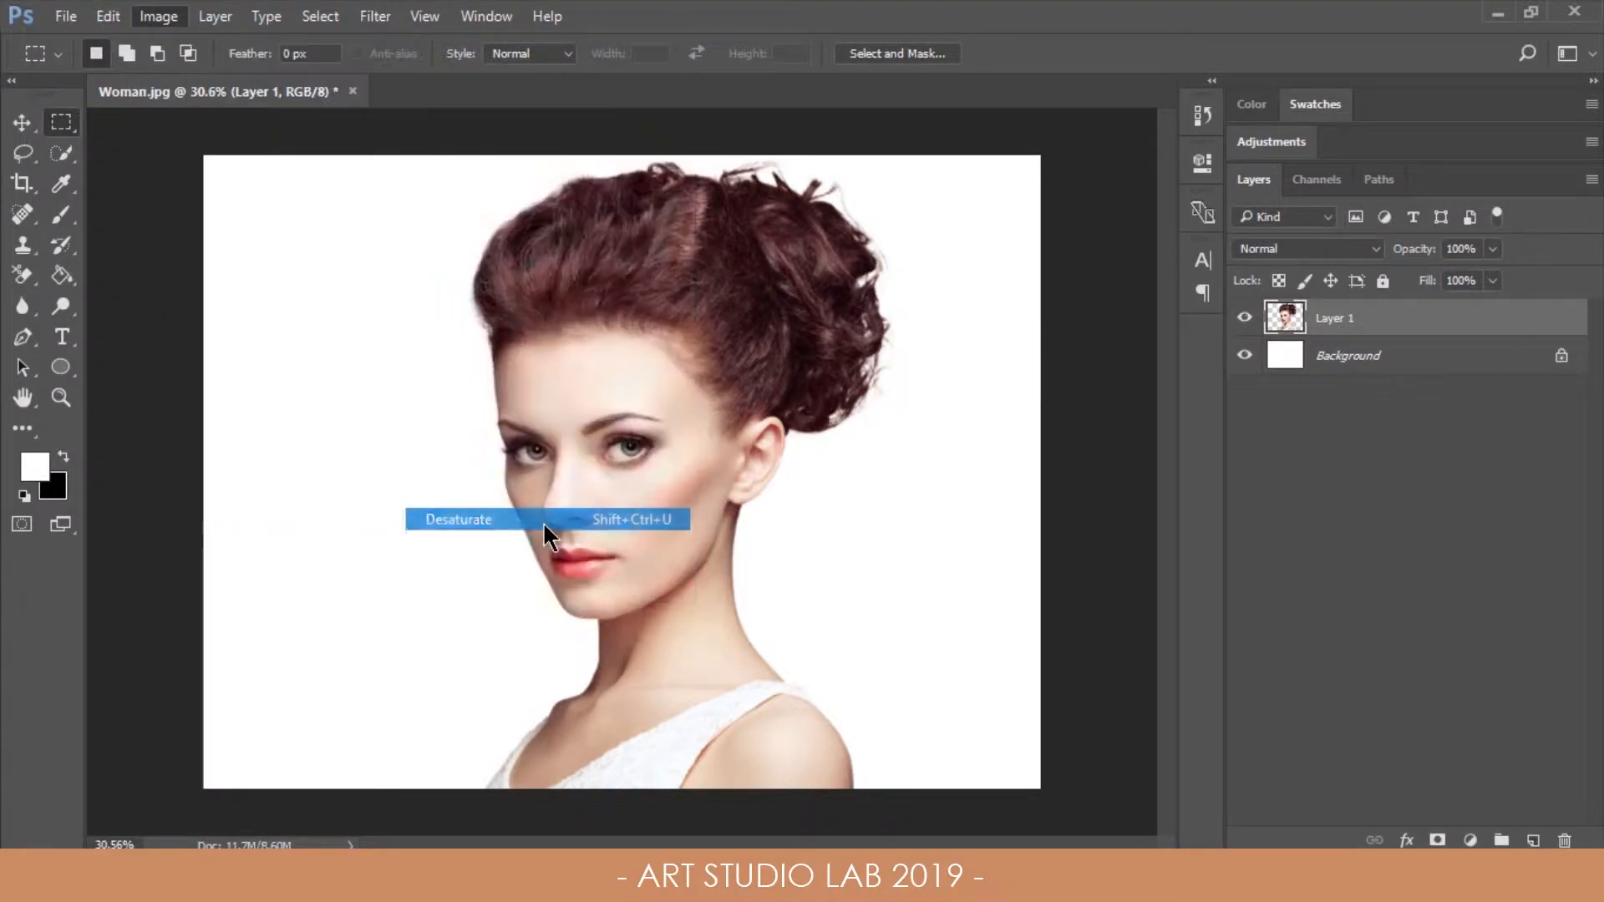
left_click(458, 519)
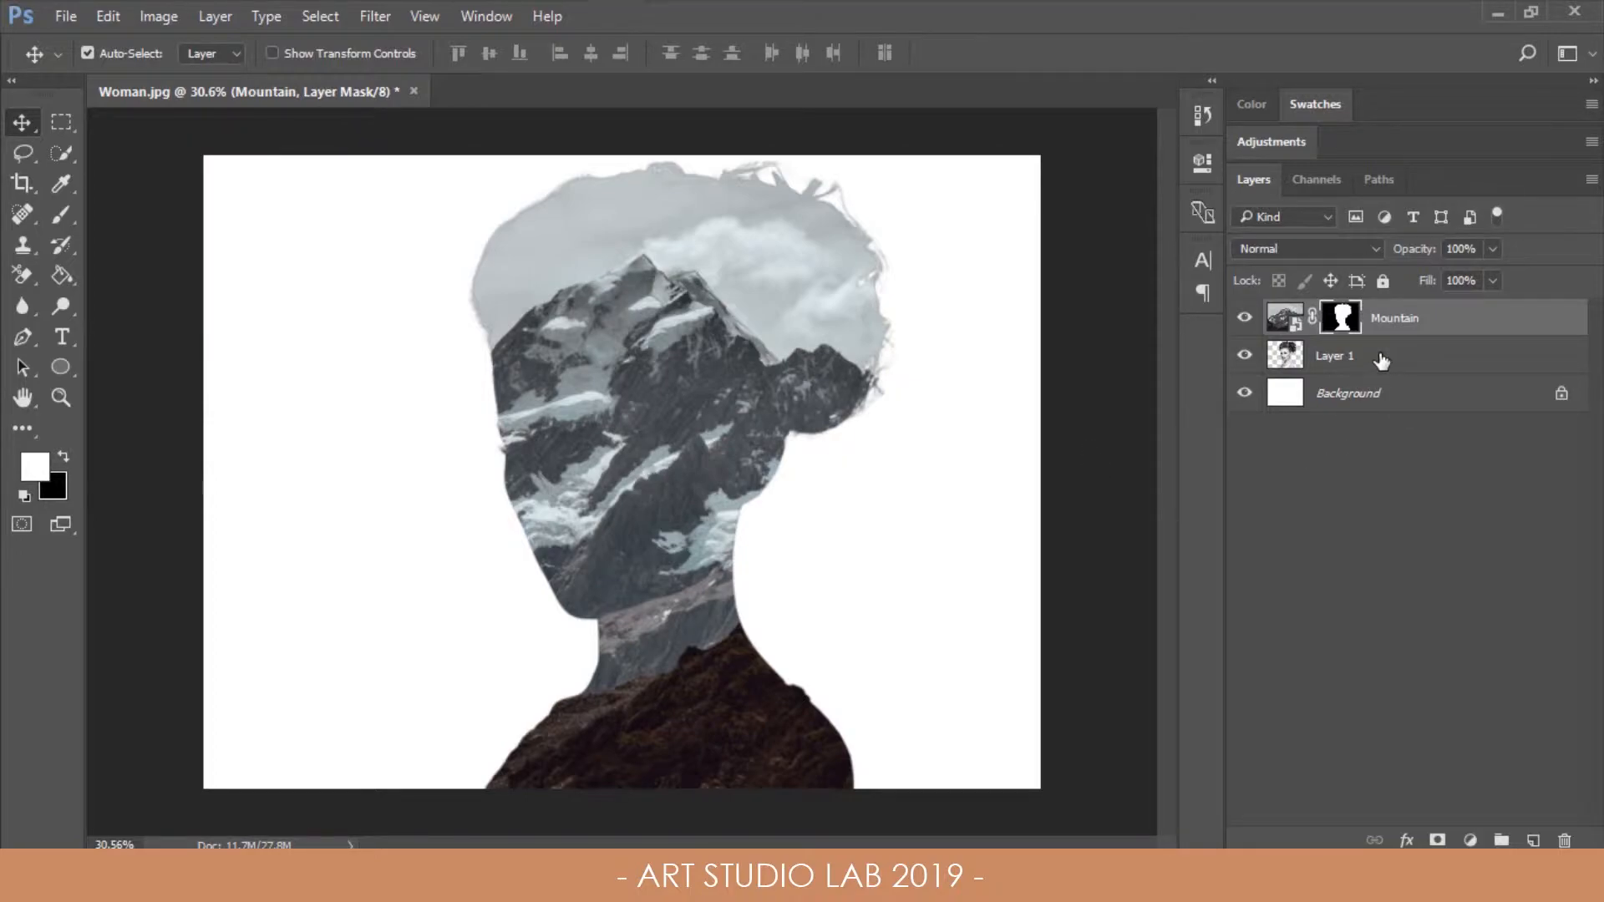
Step: Select the desaturated woman's Layer 1 beneath the masked mountain
left_click(1333, 355)
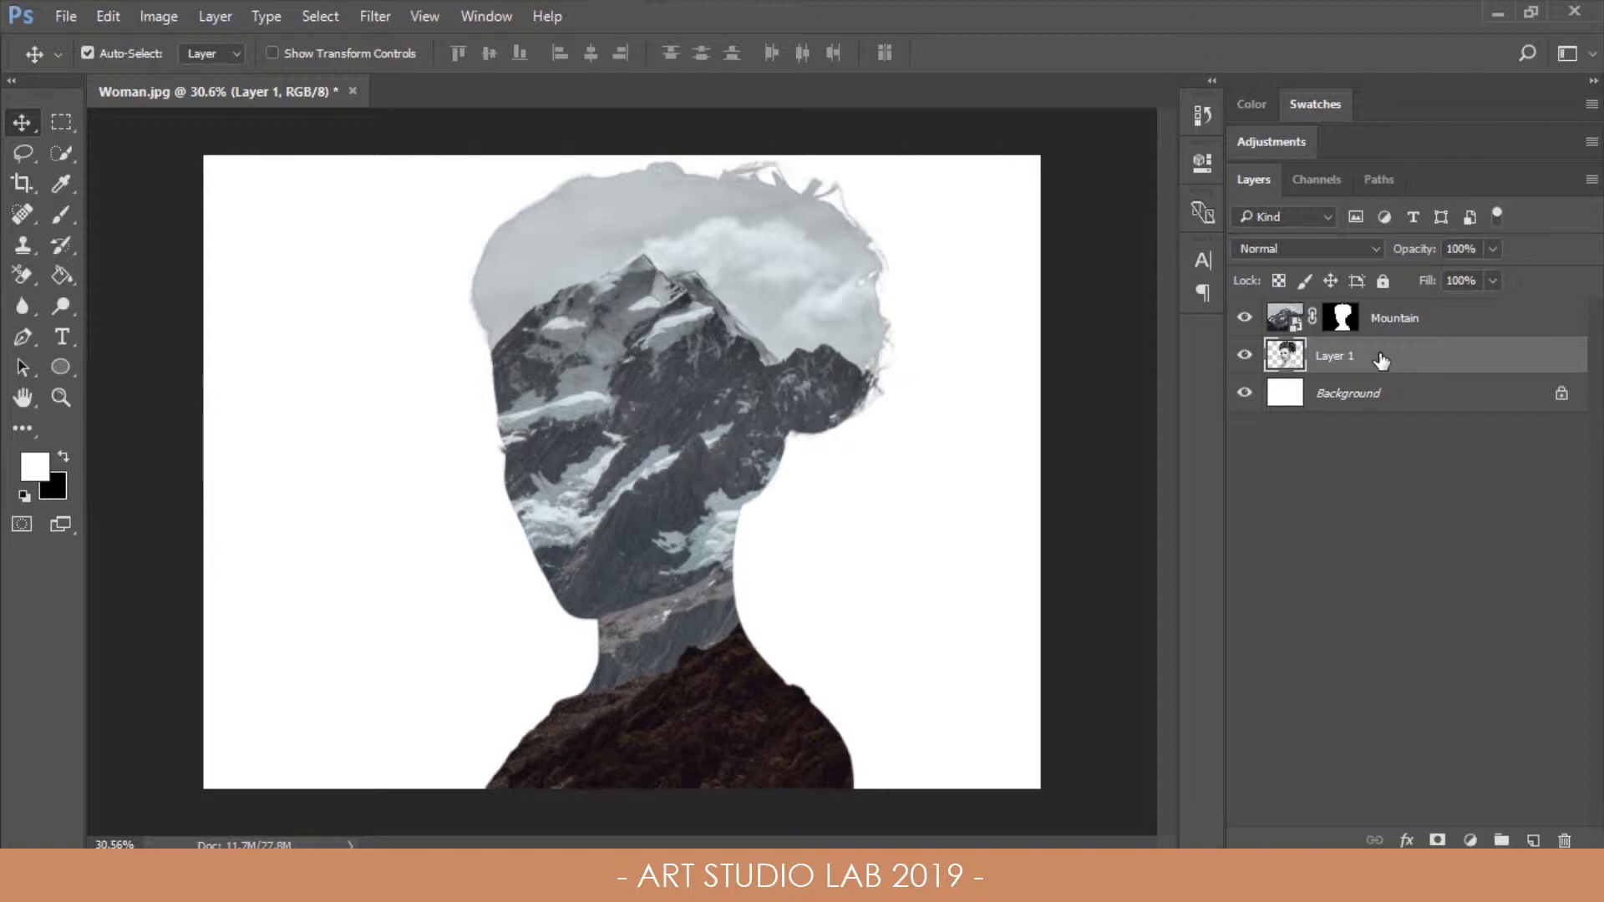
Step: Duplicate the woman layer on top with Lighten blend, 50% opacity and a layer mask
key("ctrl+j")
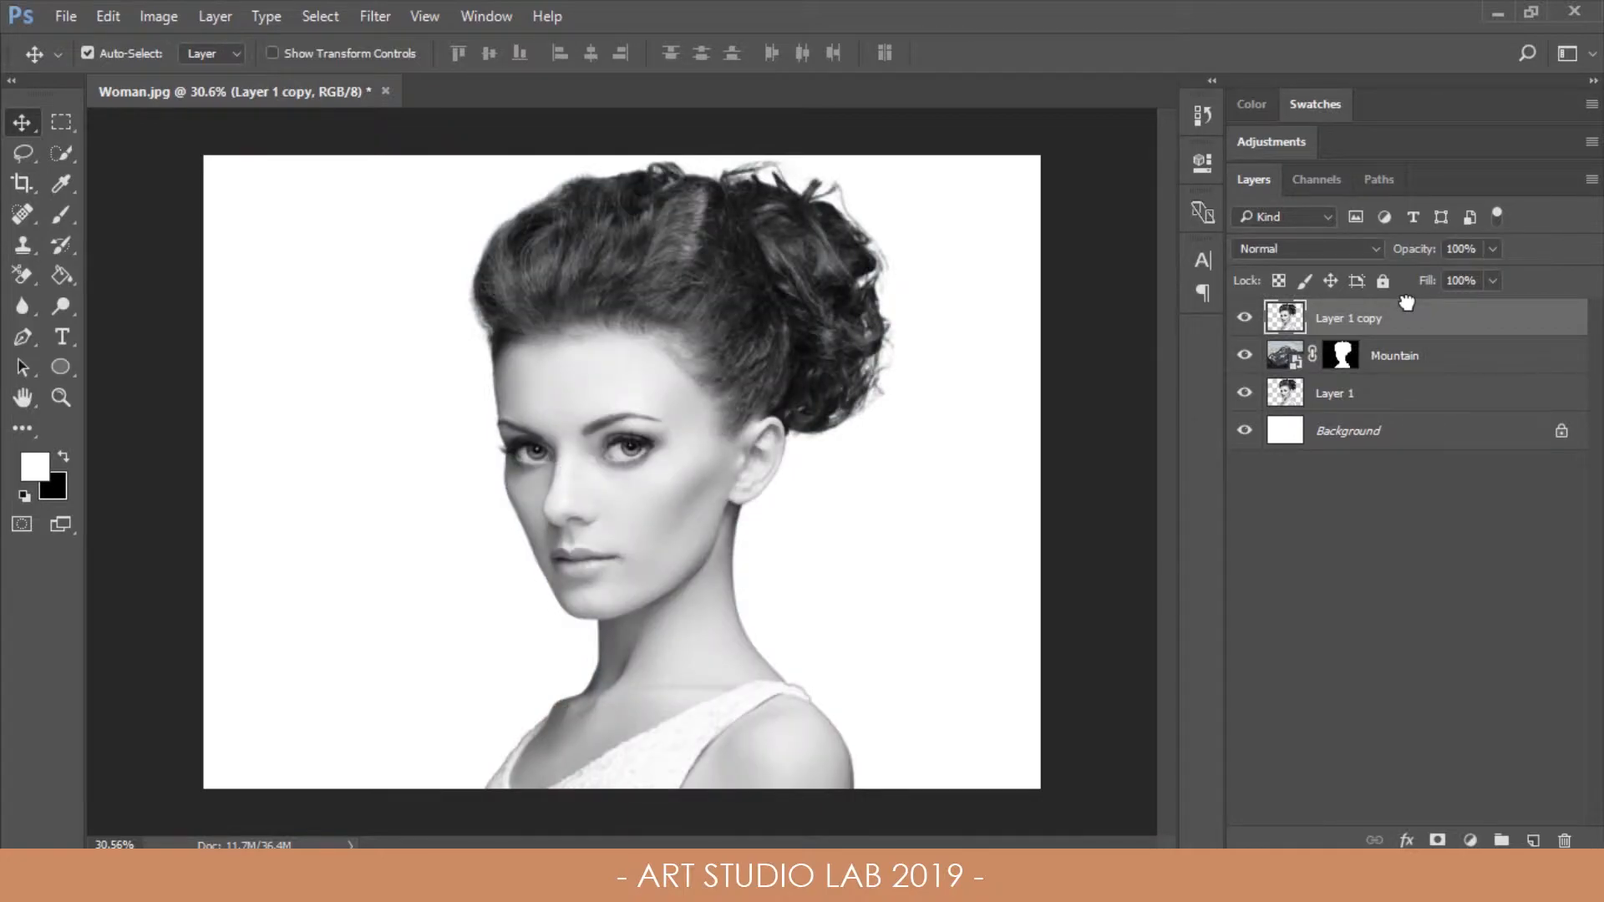
left_click(1305, 247)
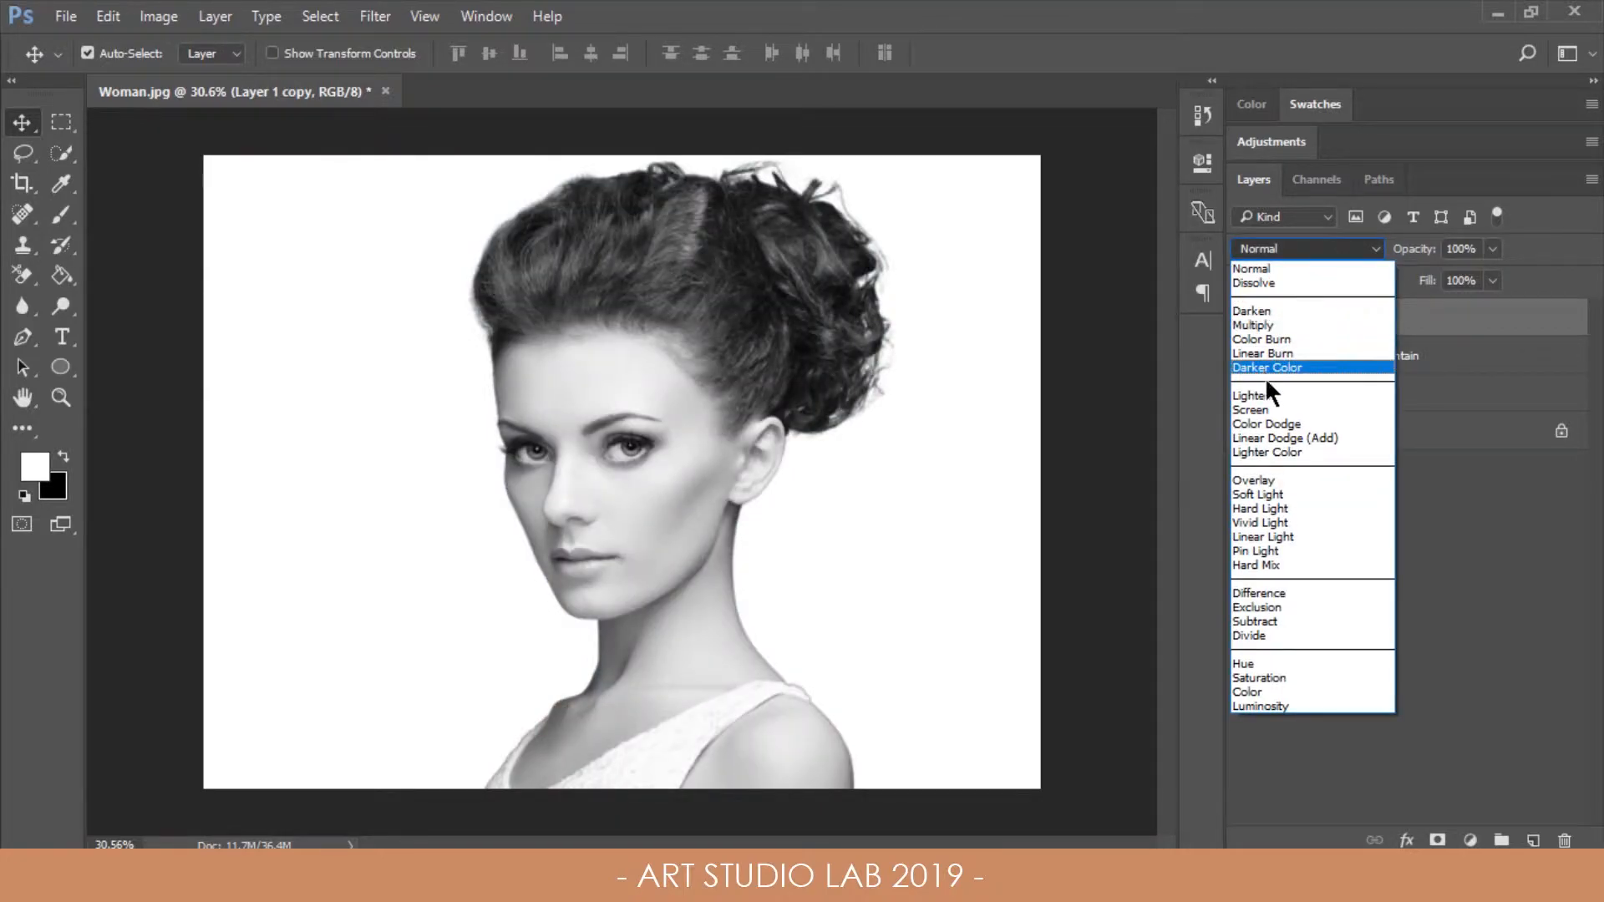
left_click(1250, 394)
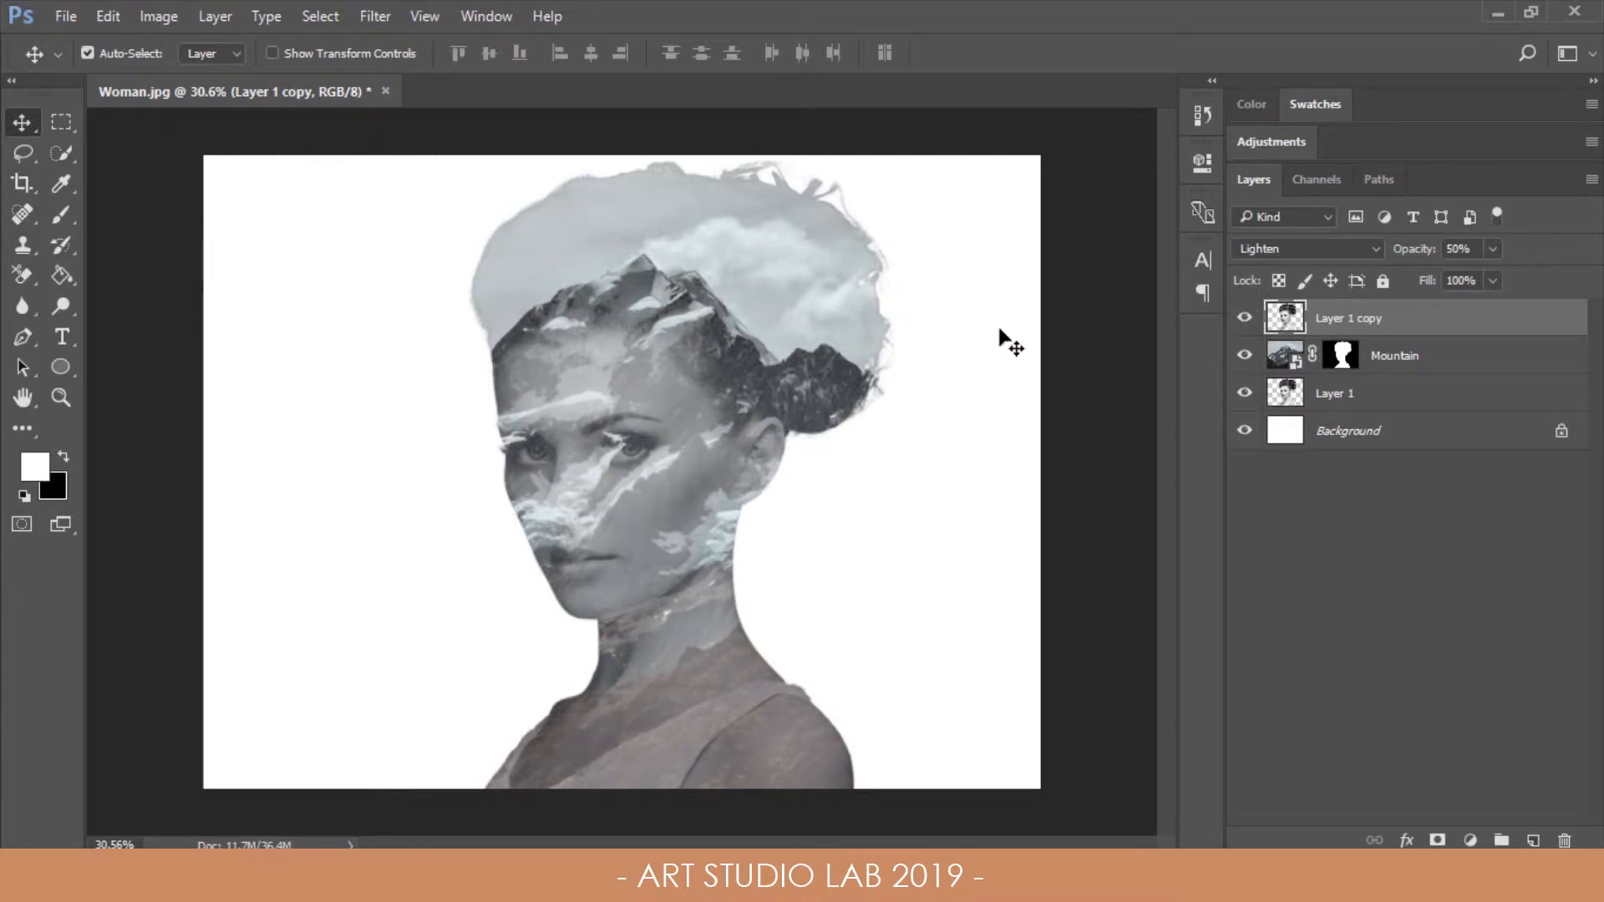
left_click(1437, 841)
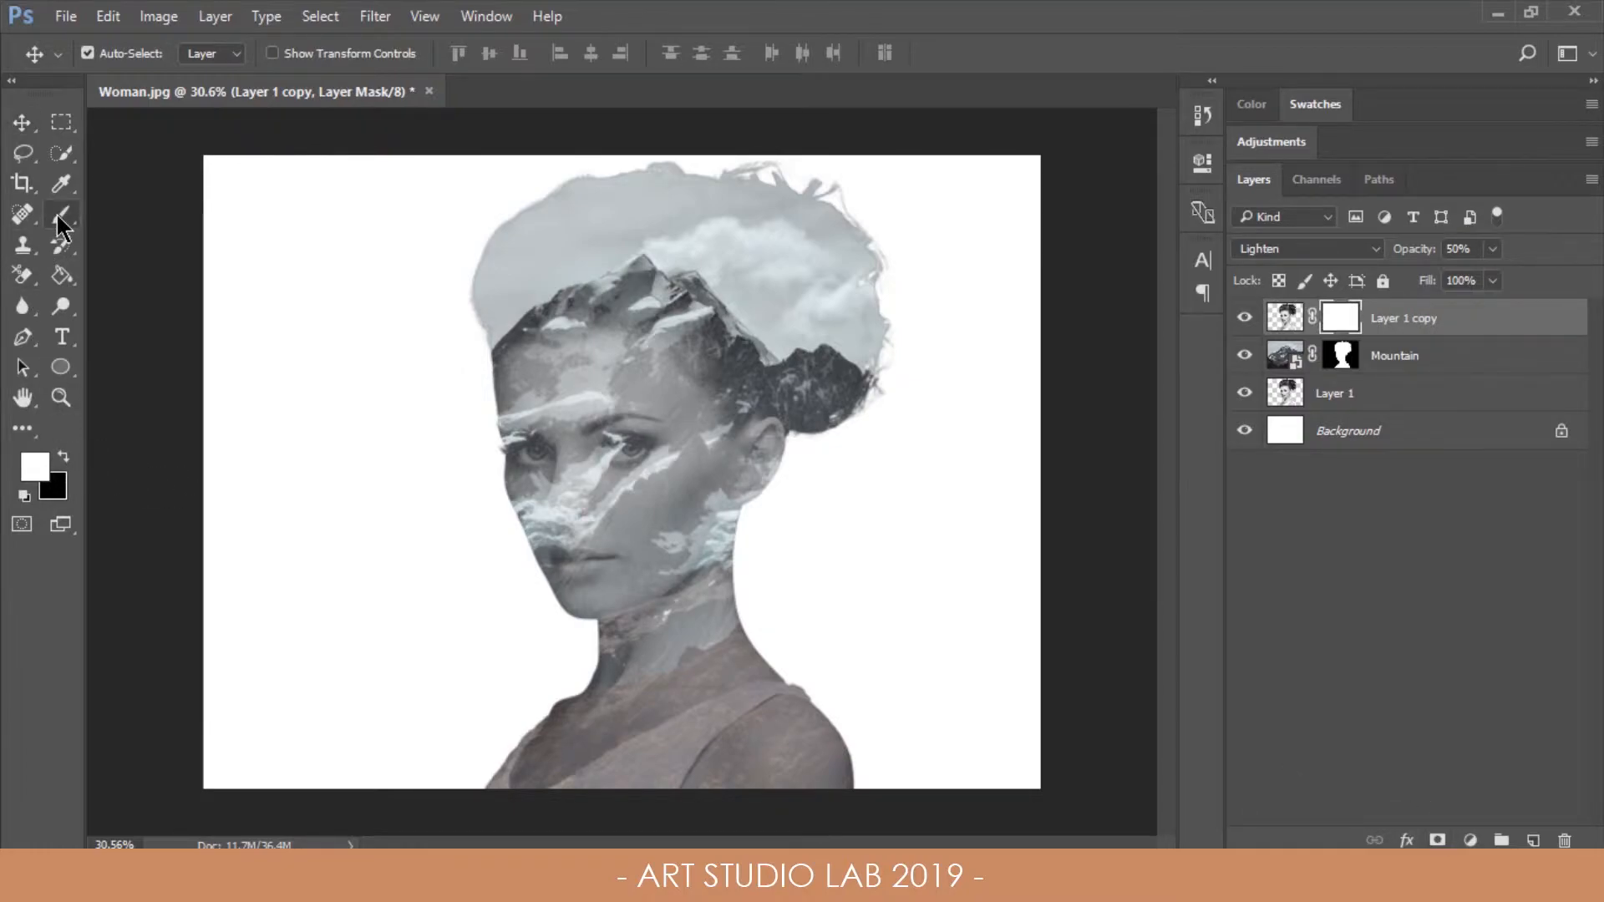
Step: Brush black on the masks to uncover the woman's neck, eyes, nose, cheek and lips
left_click(61, 216)
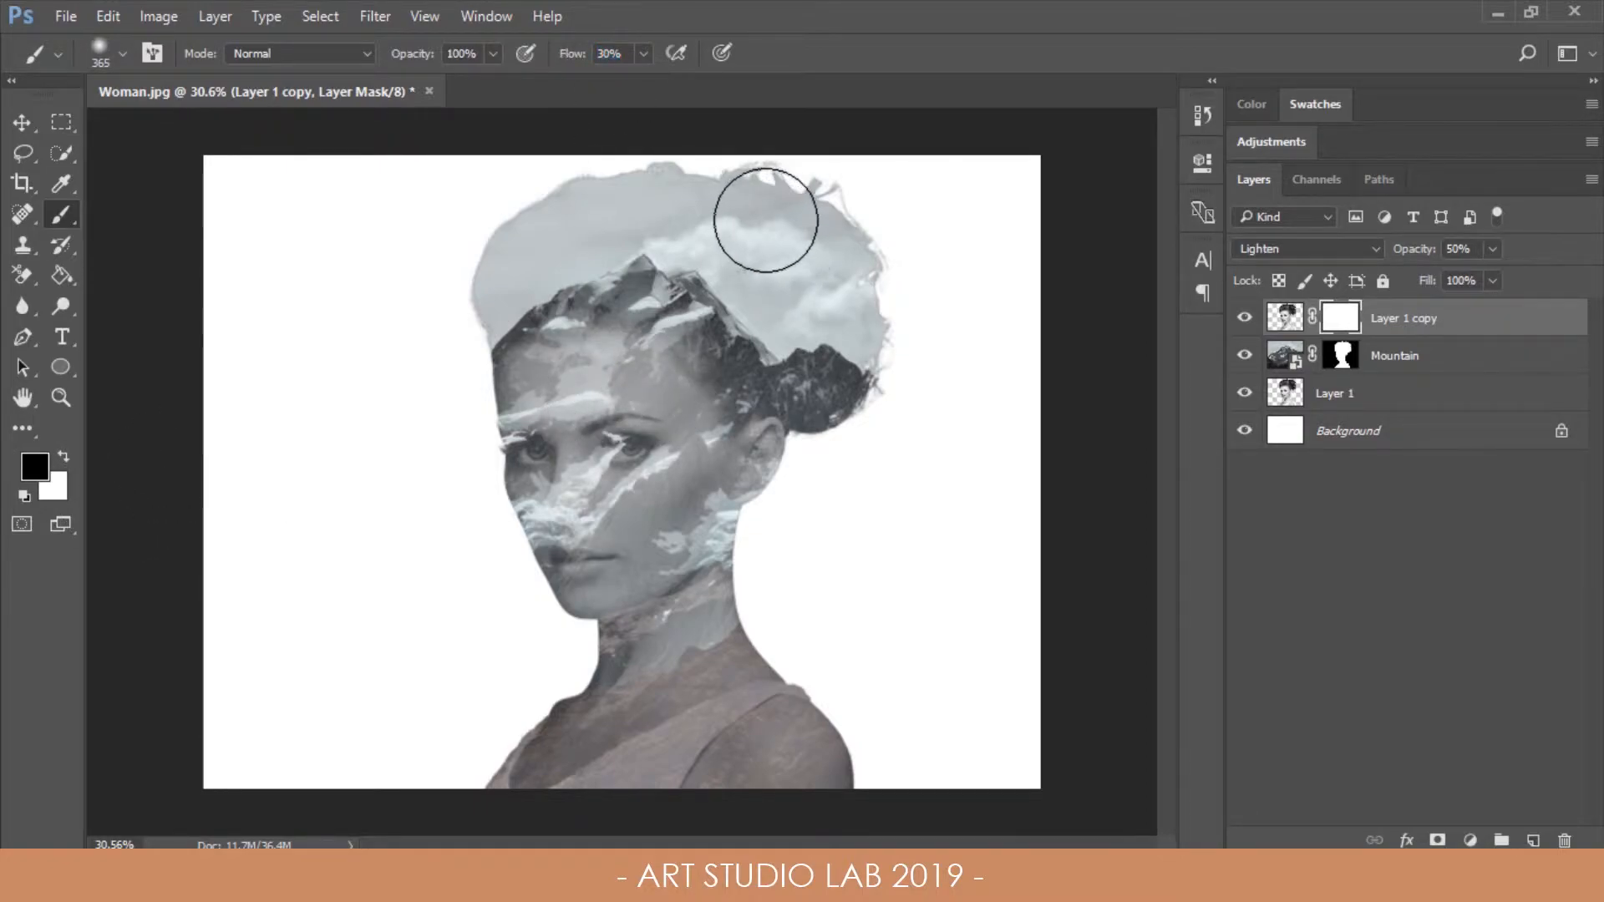
left_click_drag(767, 220, 767, 787)
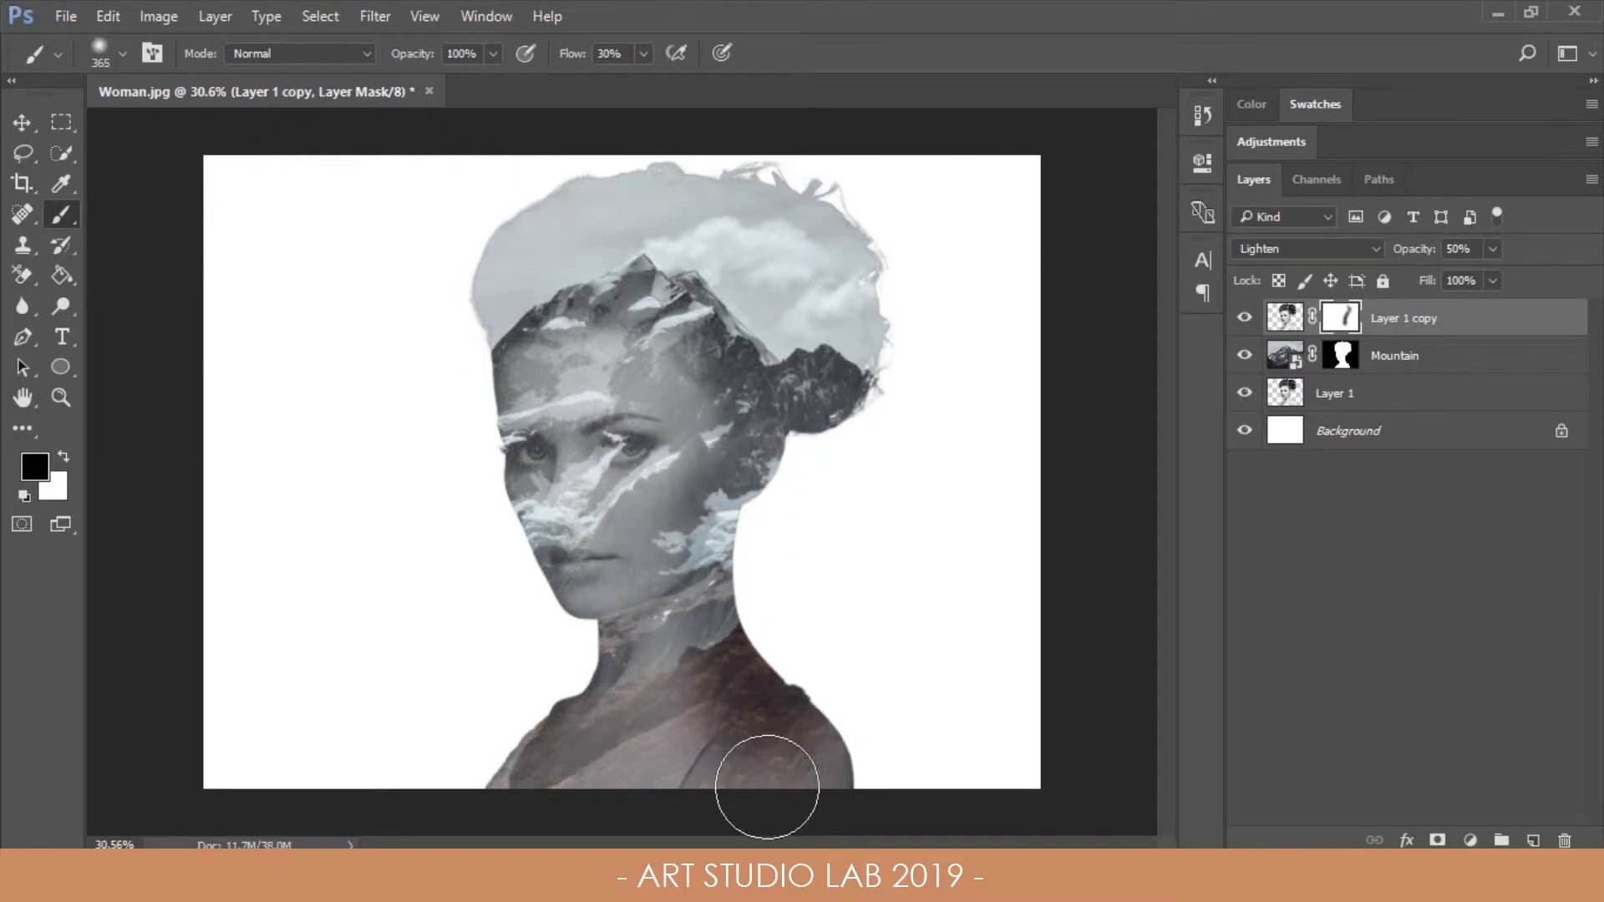
left_click_drag(767, 787, 732, 348)
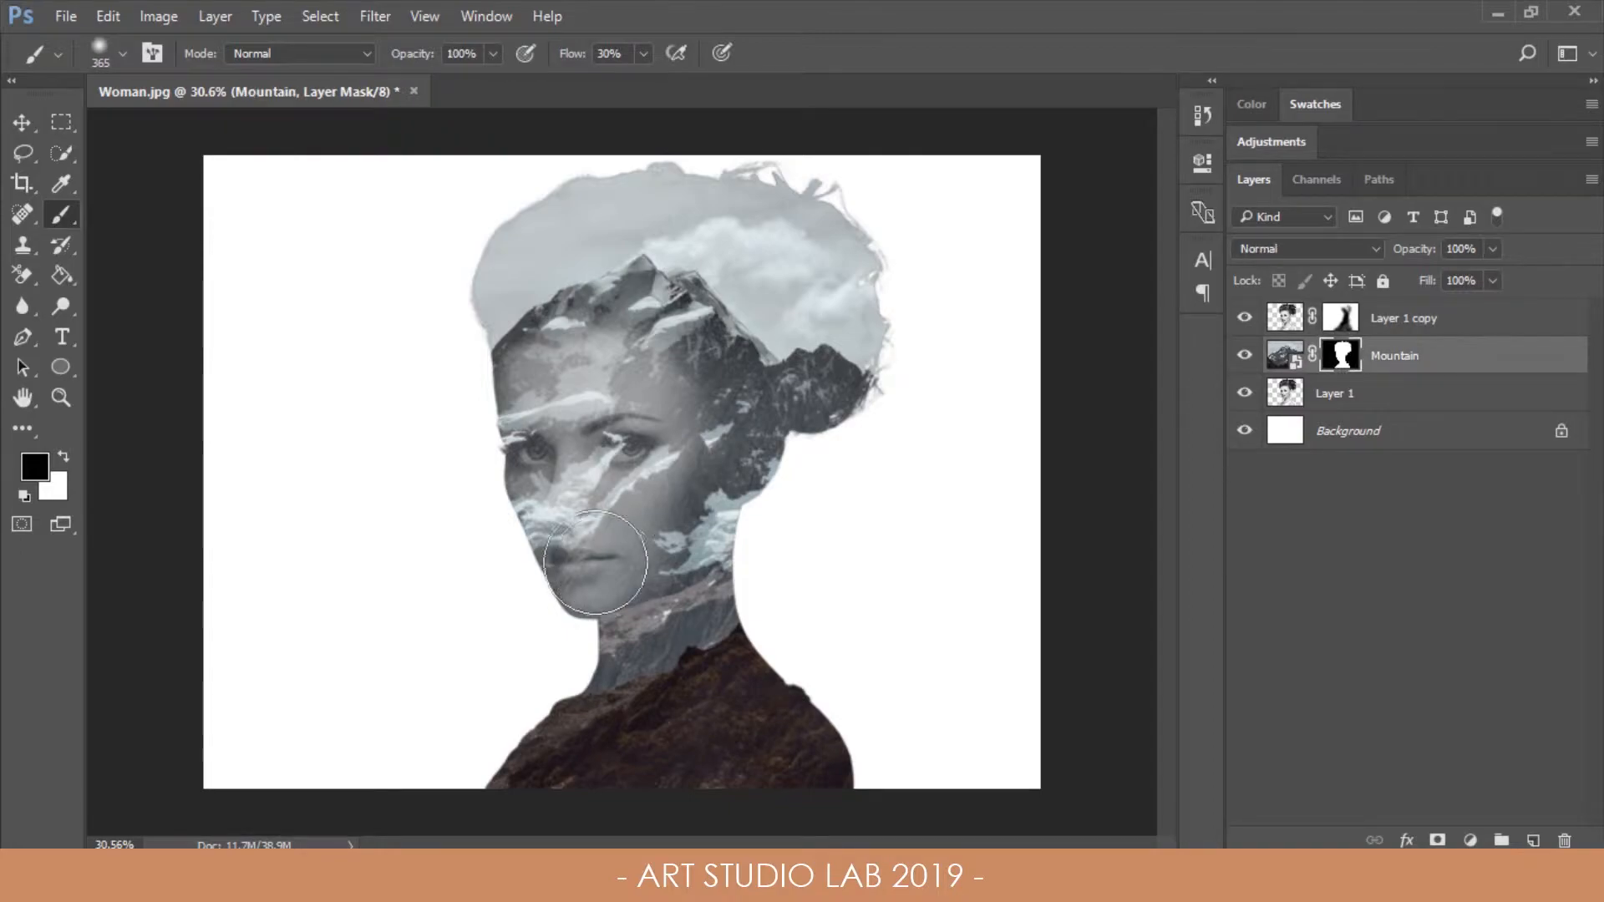
left_click_drag(595, 564, 553, 540)
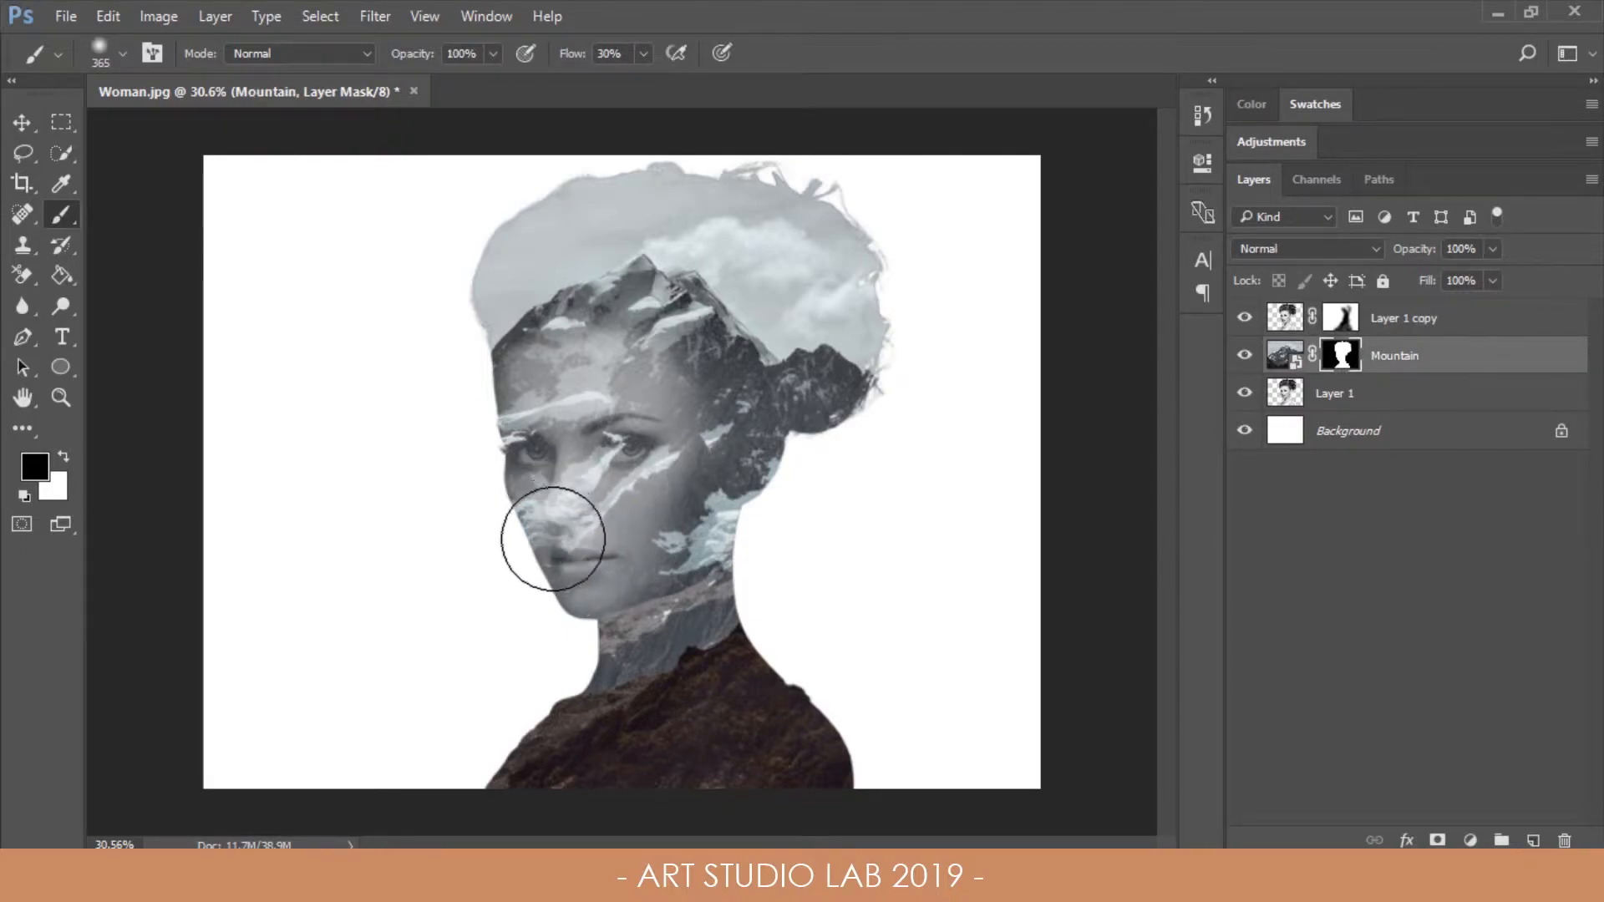
left_click_drag(553, 536, 537, 491)
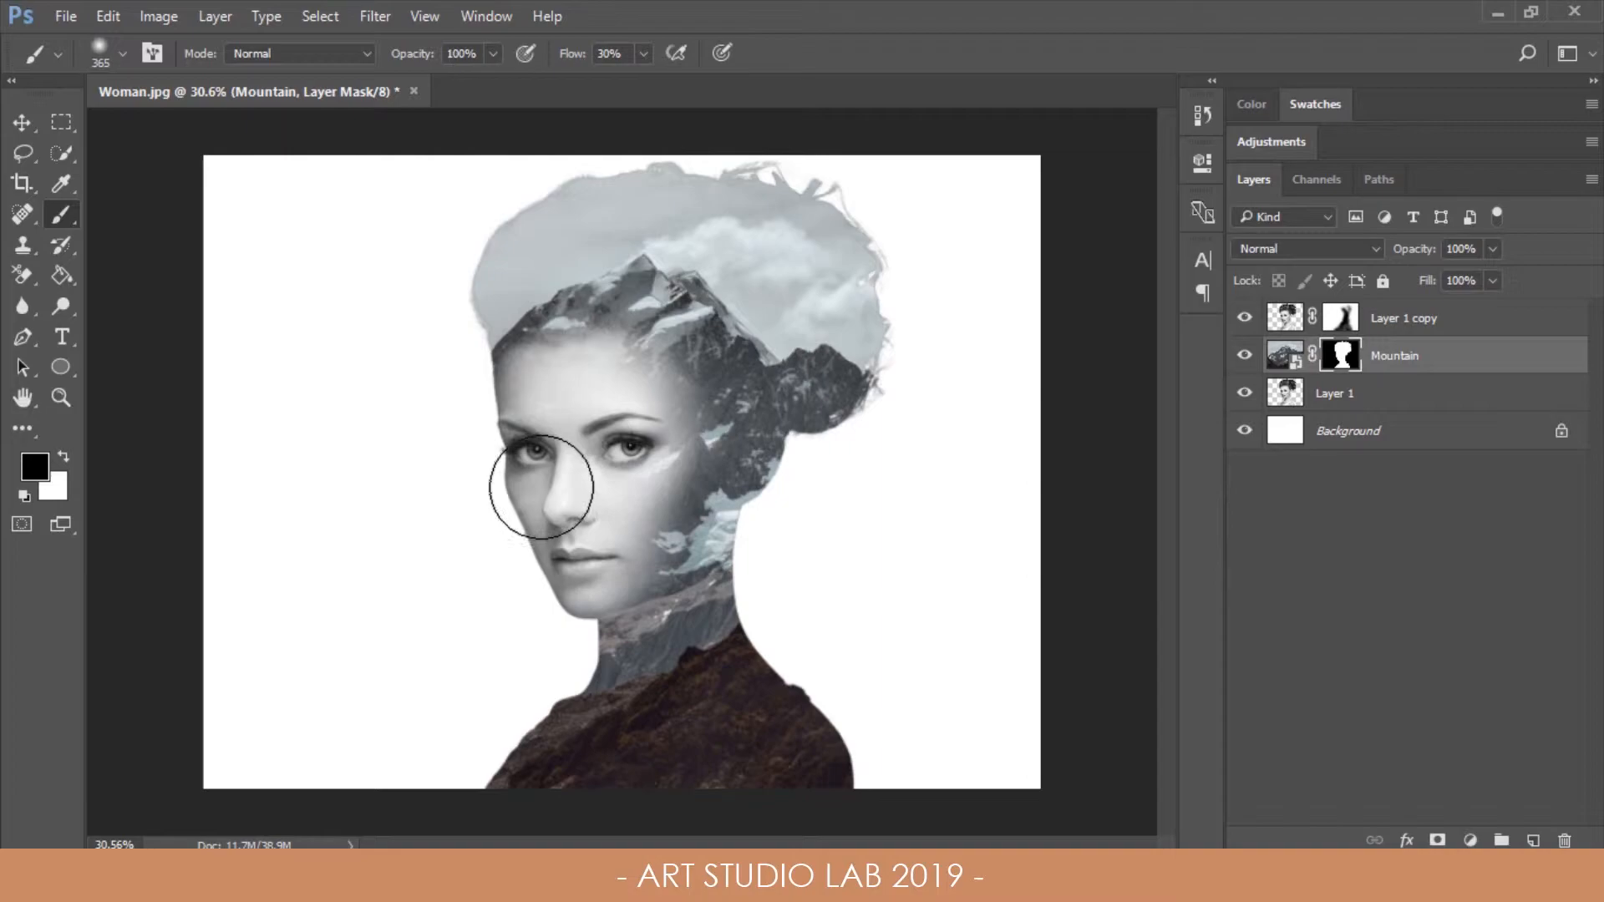
left_click_drag(537, 491, 608, 399)
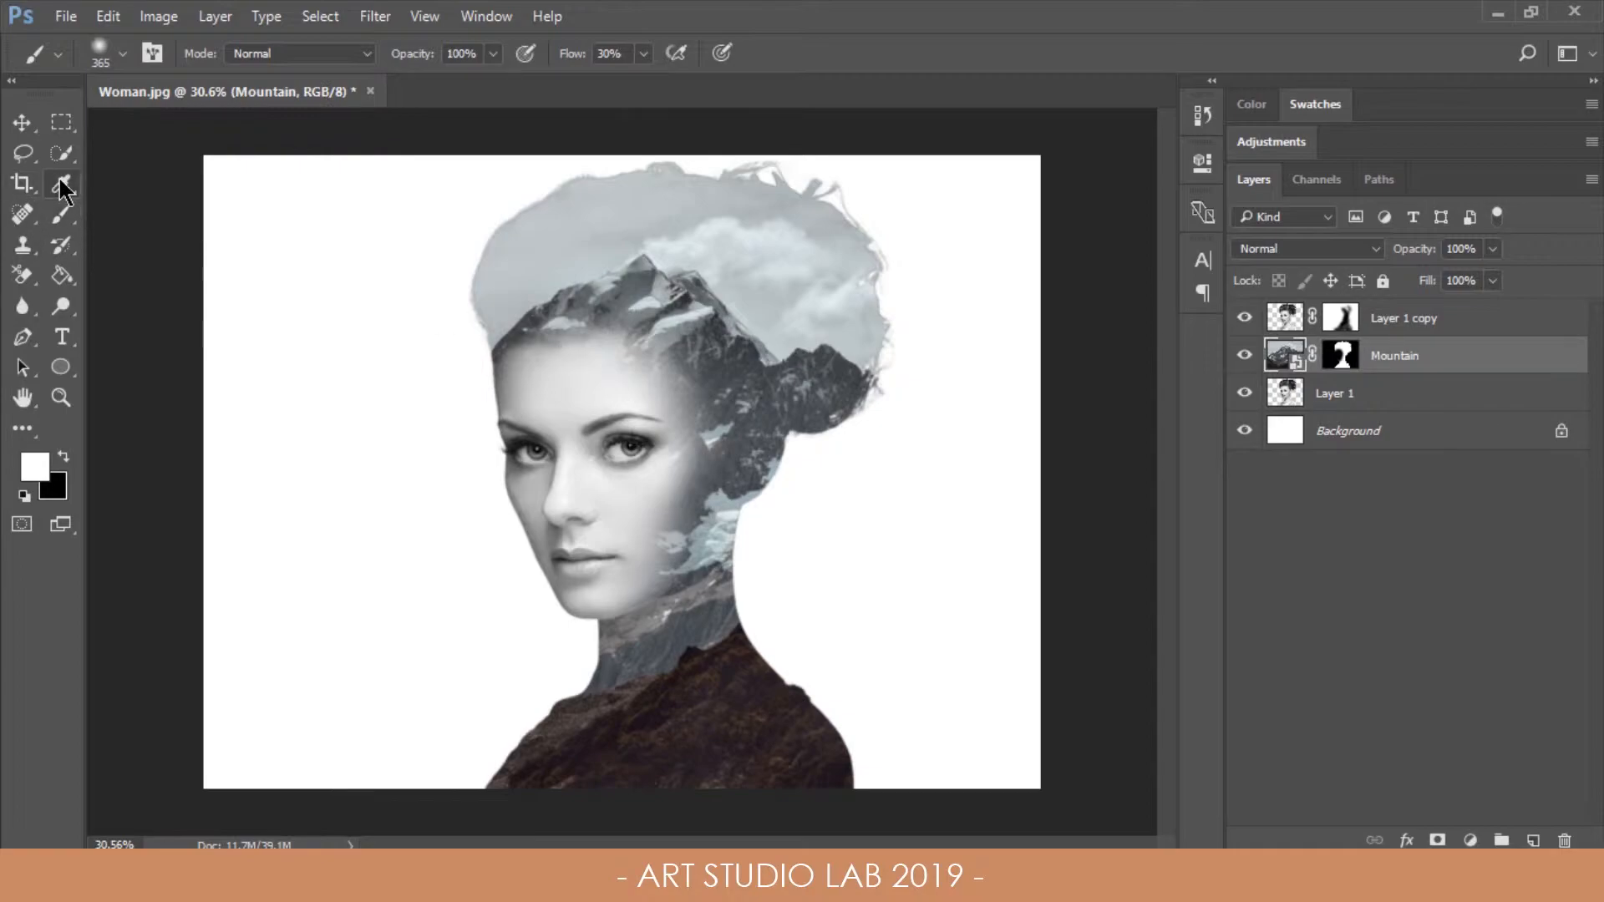
Step: Fill Background with the eyedropped sky grey and give a Lighten mountain copy a black mask
left_click(22, 186)
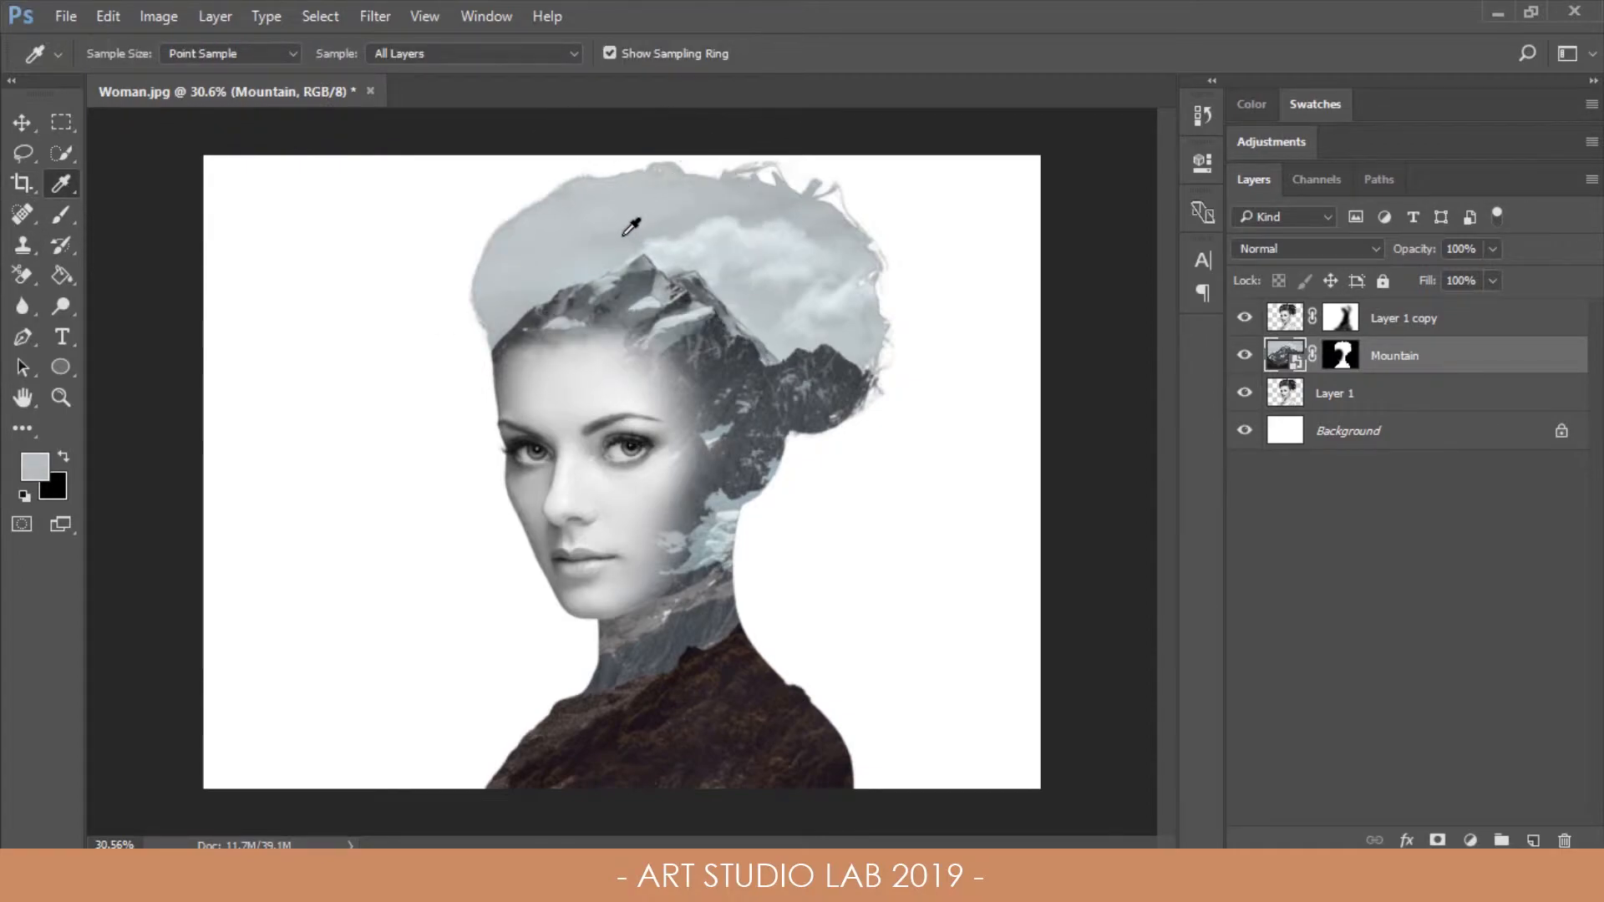
left_click(1347, 429)
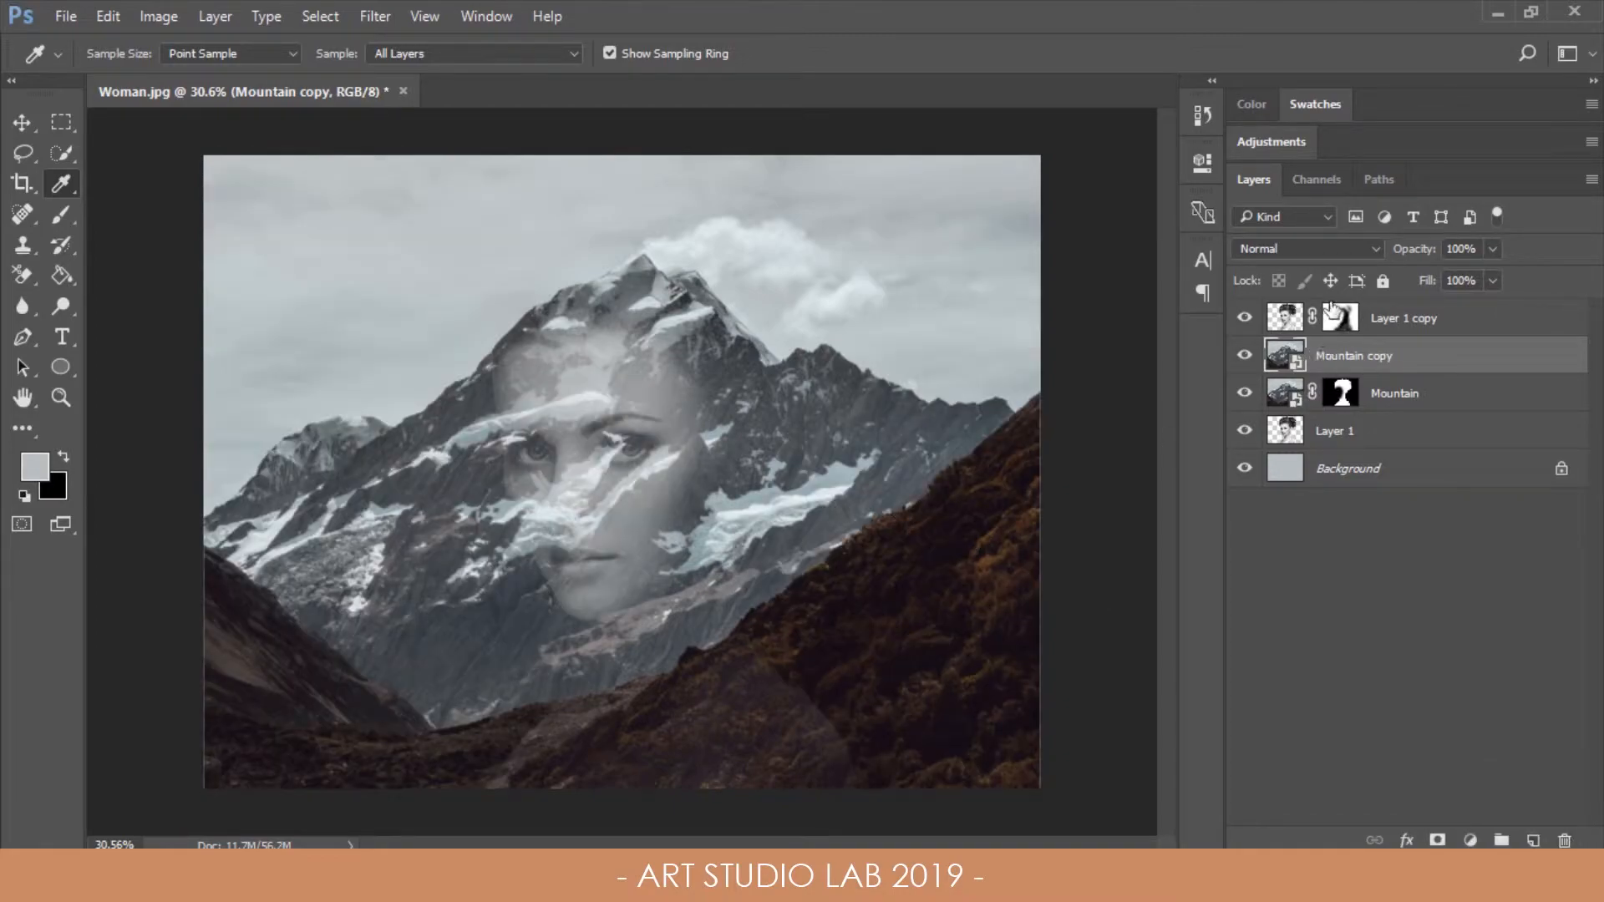
left_click(1307, 249)
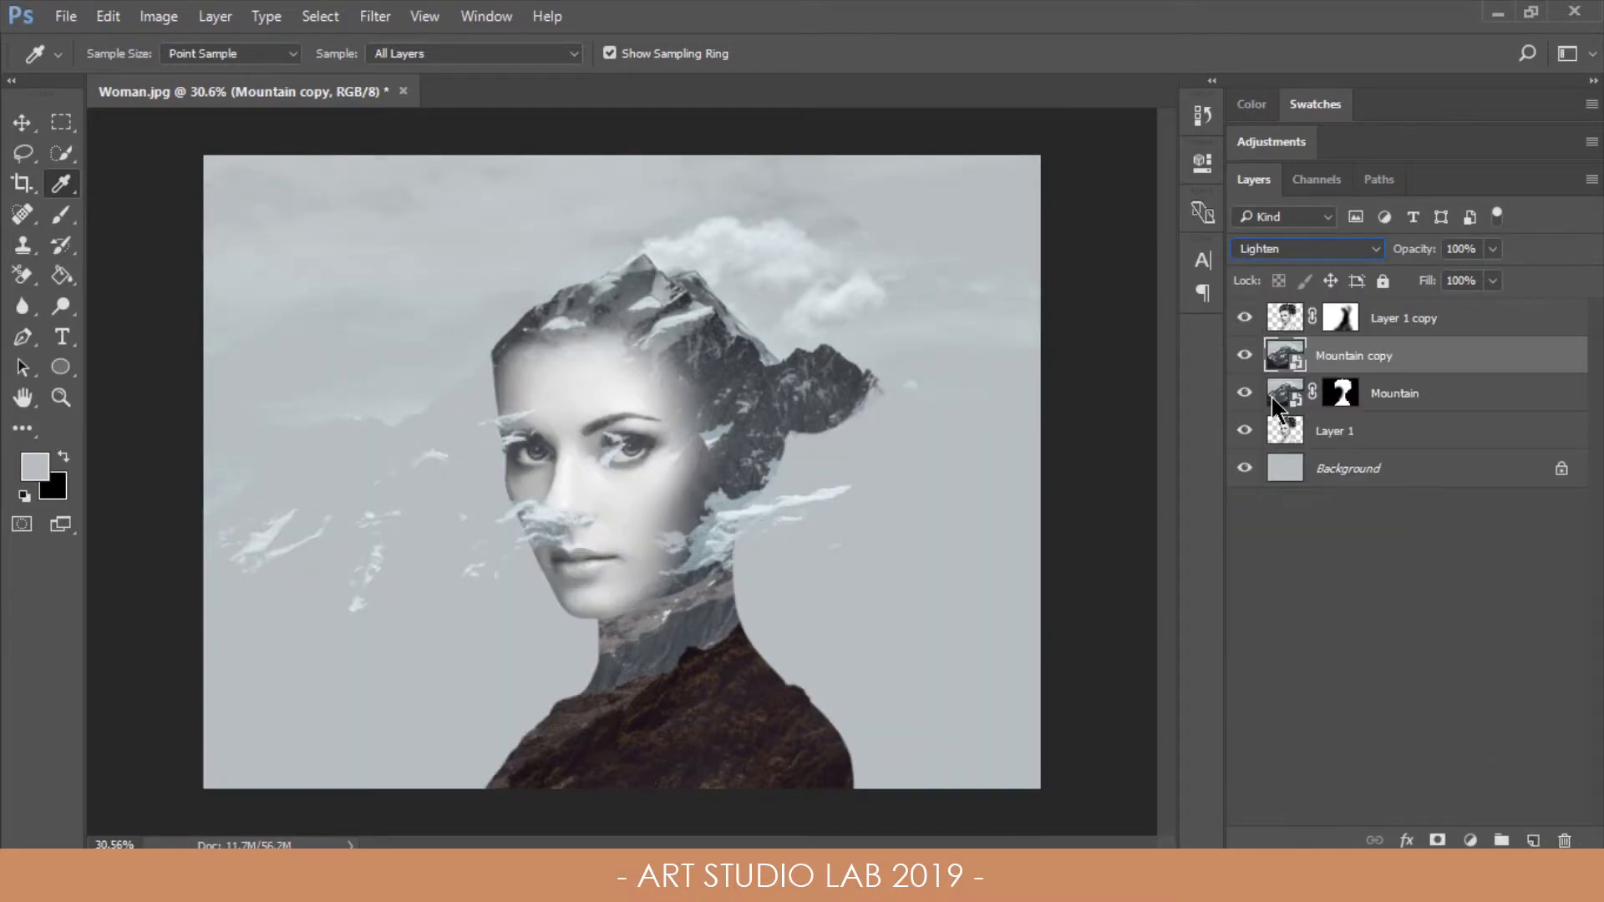
mouse_move(1286, 393)
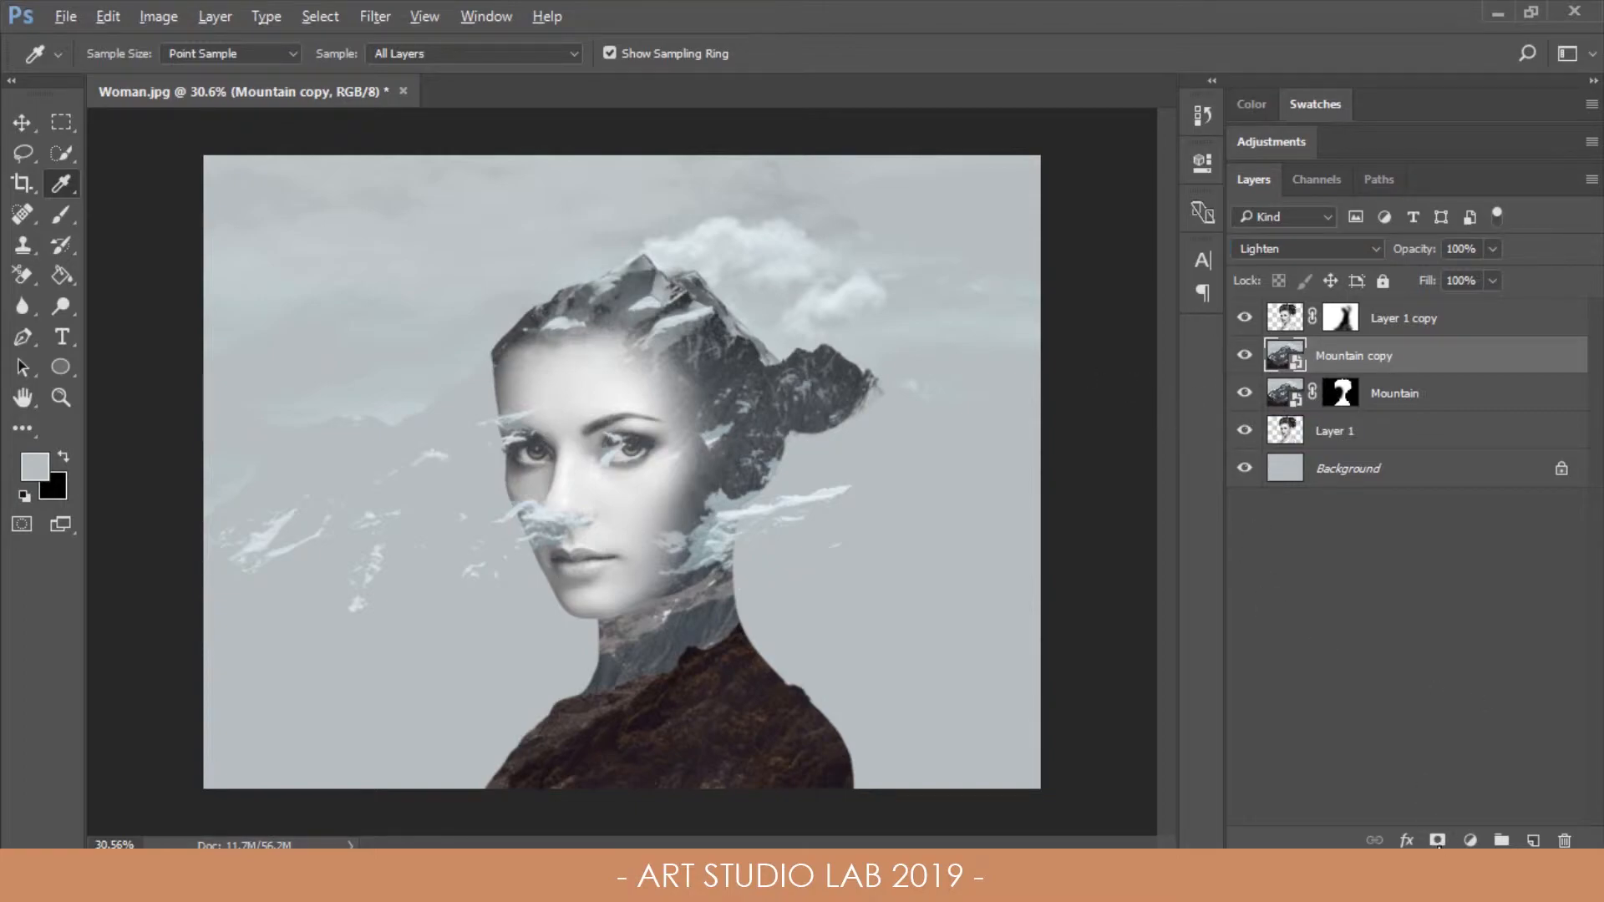
left_click(1437, 840)
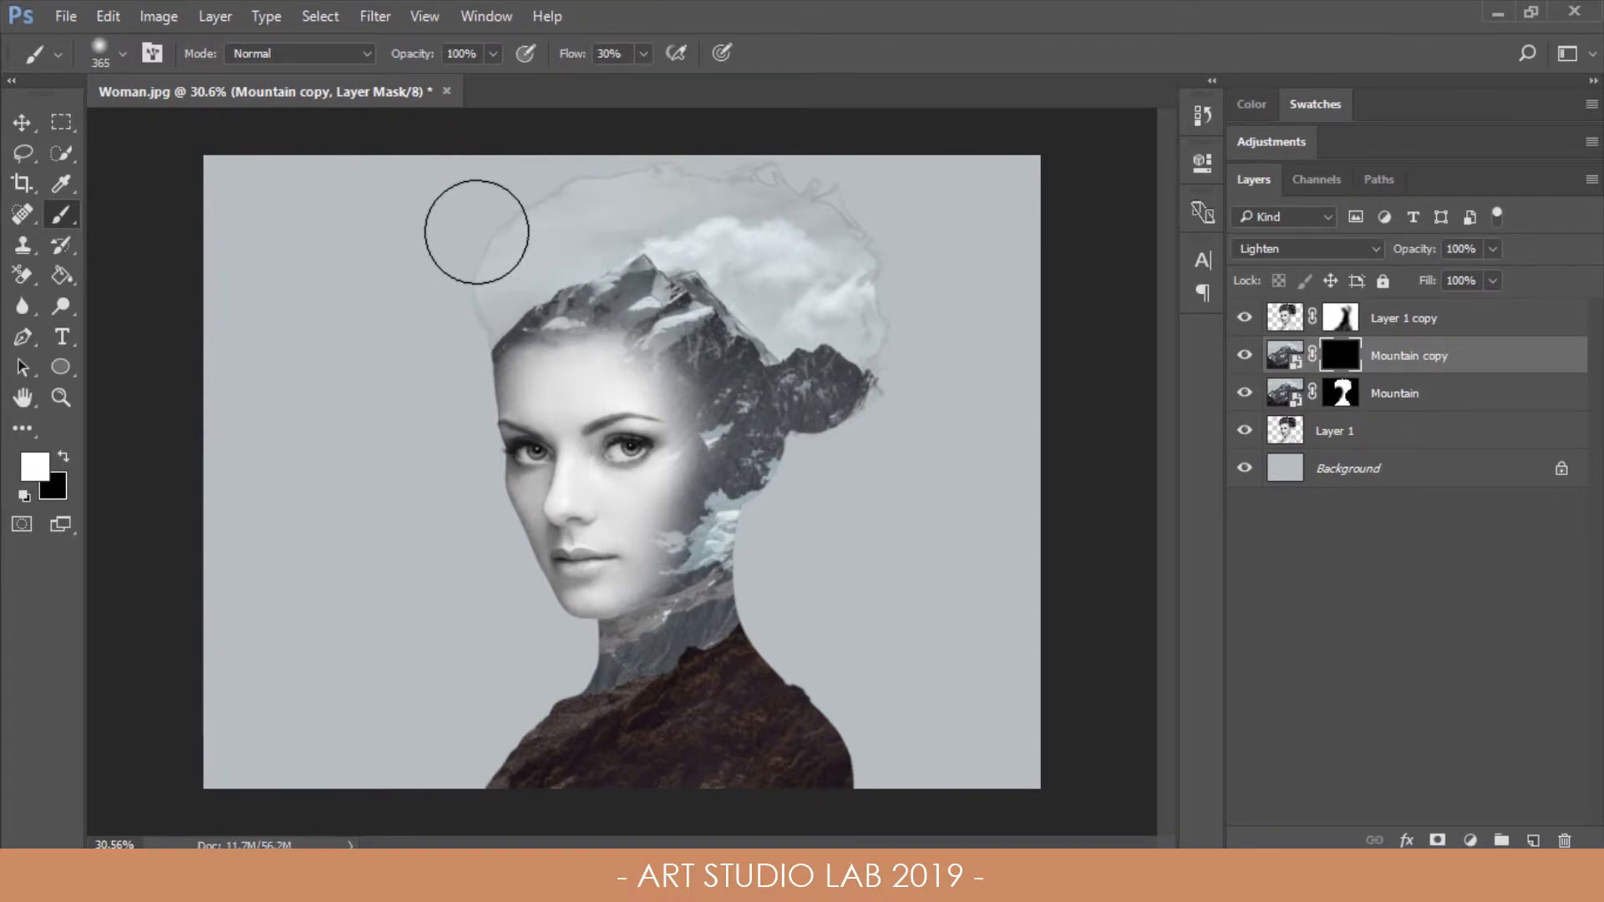
Step: Brush white on the mountain copy's mask to reveal soft clouds above her head
left_click_drag(476, 230, 778, 189)
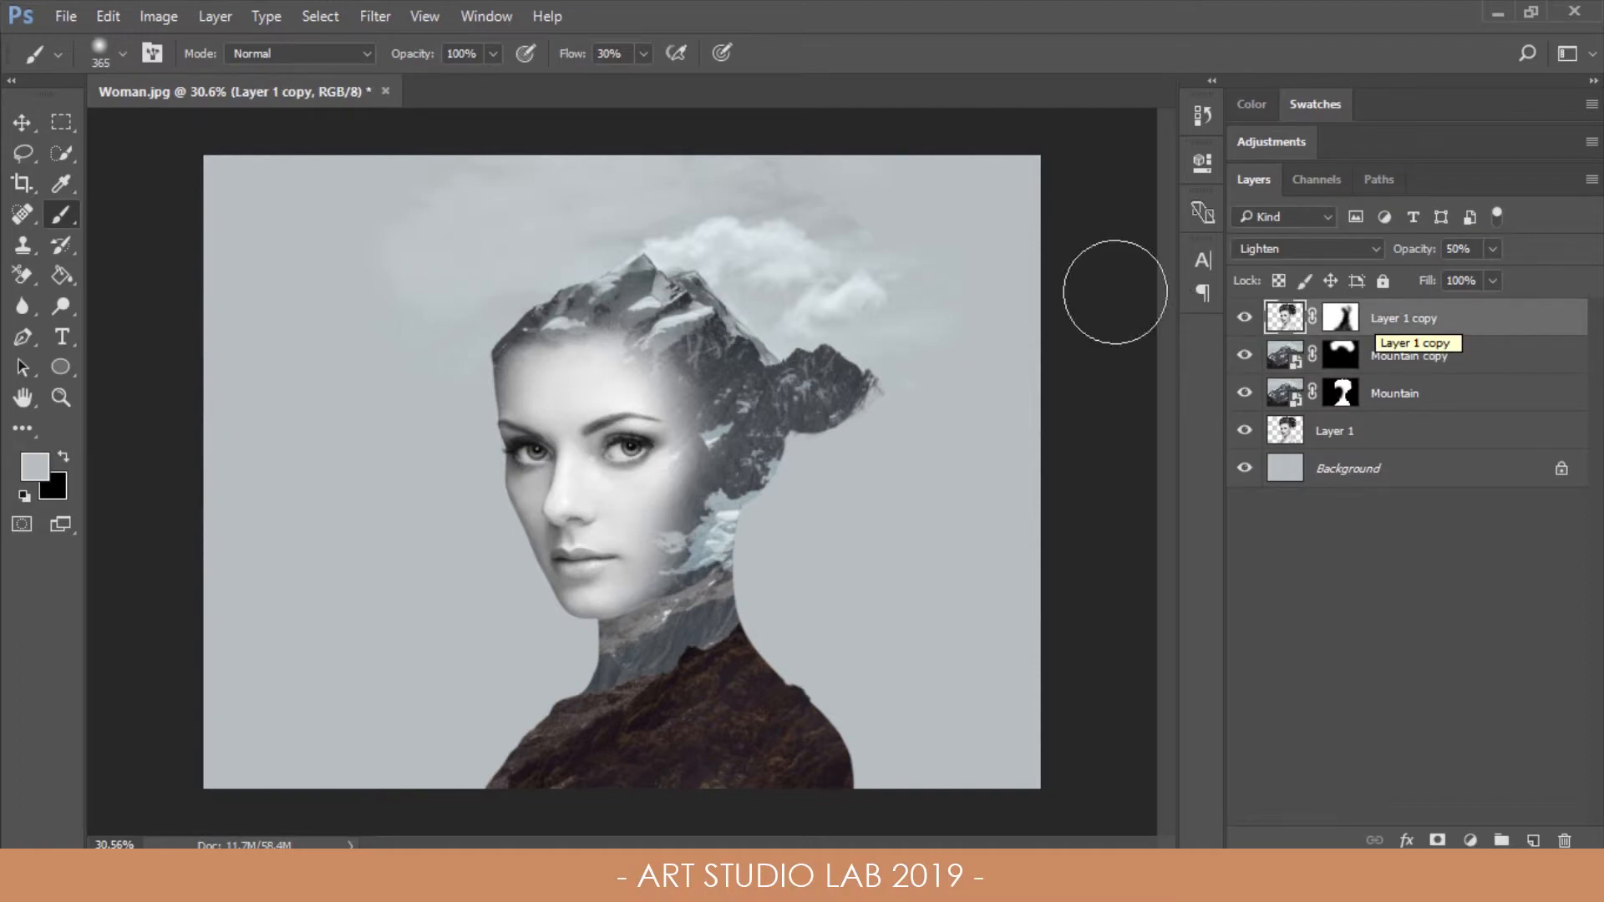
Step: Desaturate the merged Layer 2 and blend it Soft Light at 75% opacity
left_click(159, 15)
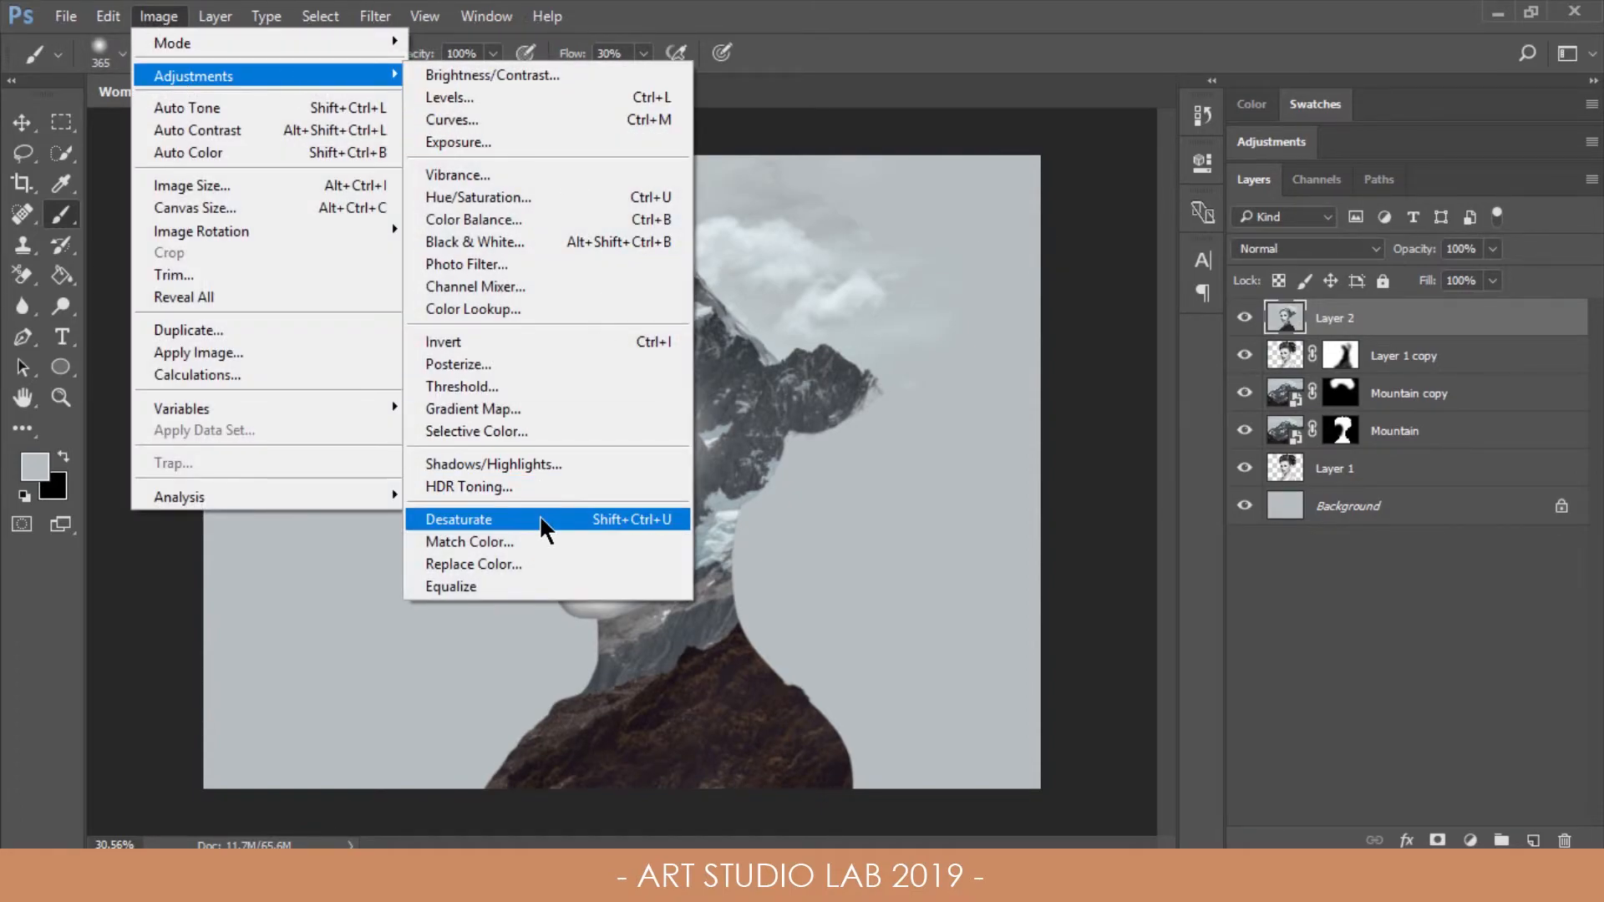
left_click(458, 519)
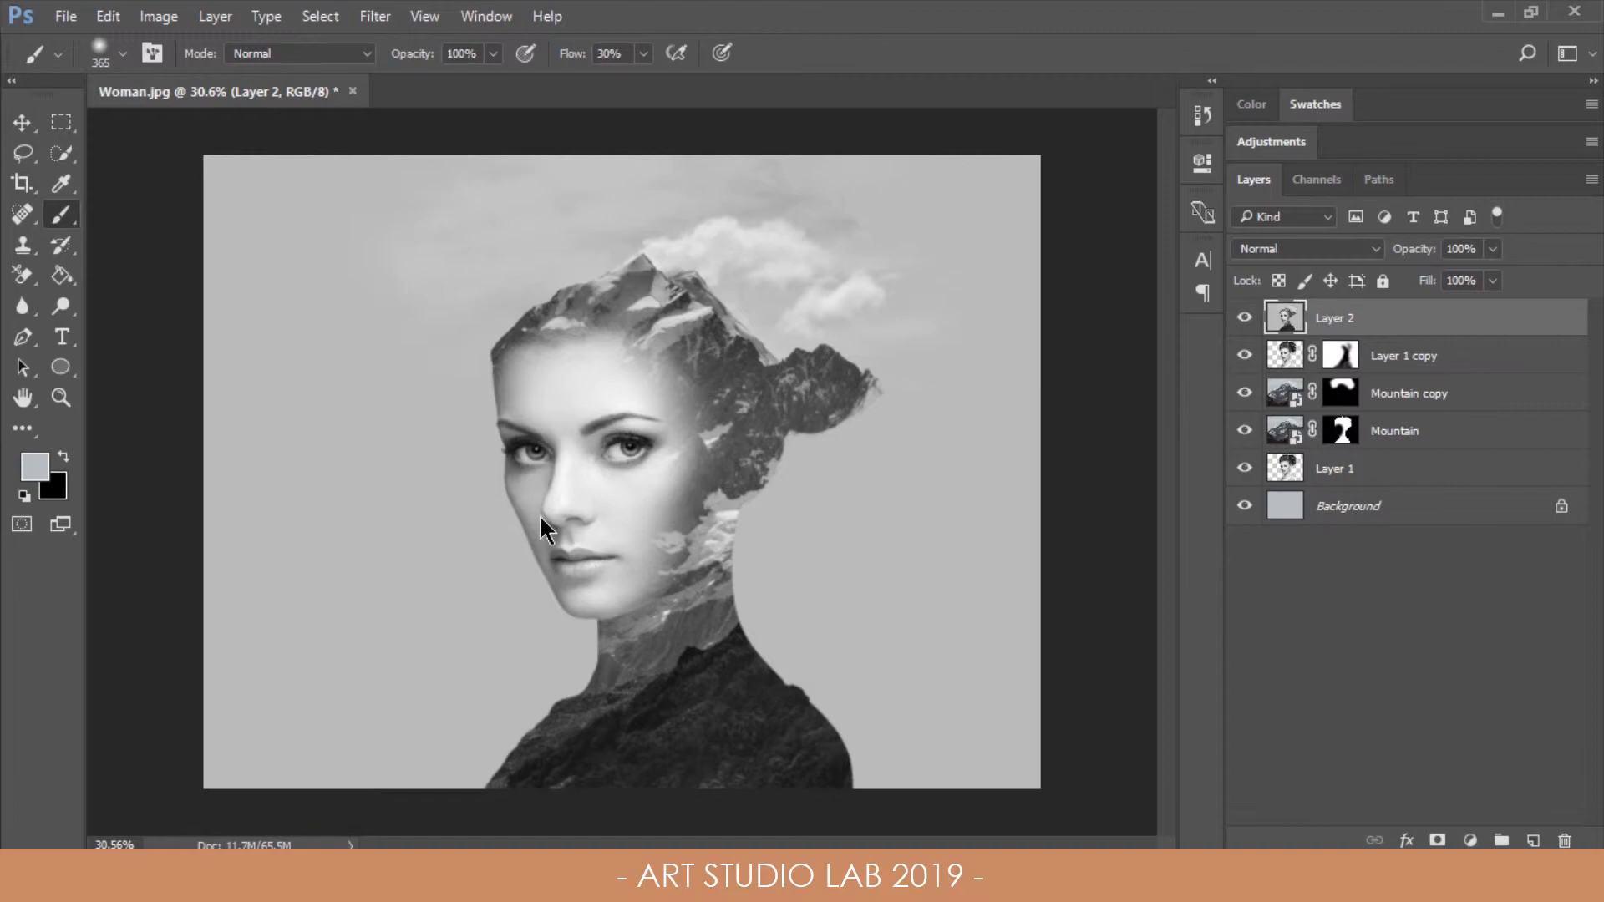
mouse_move(1287, 252)
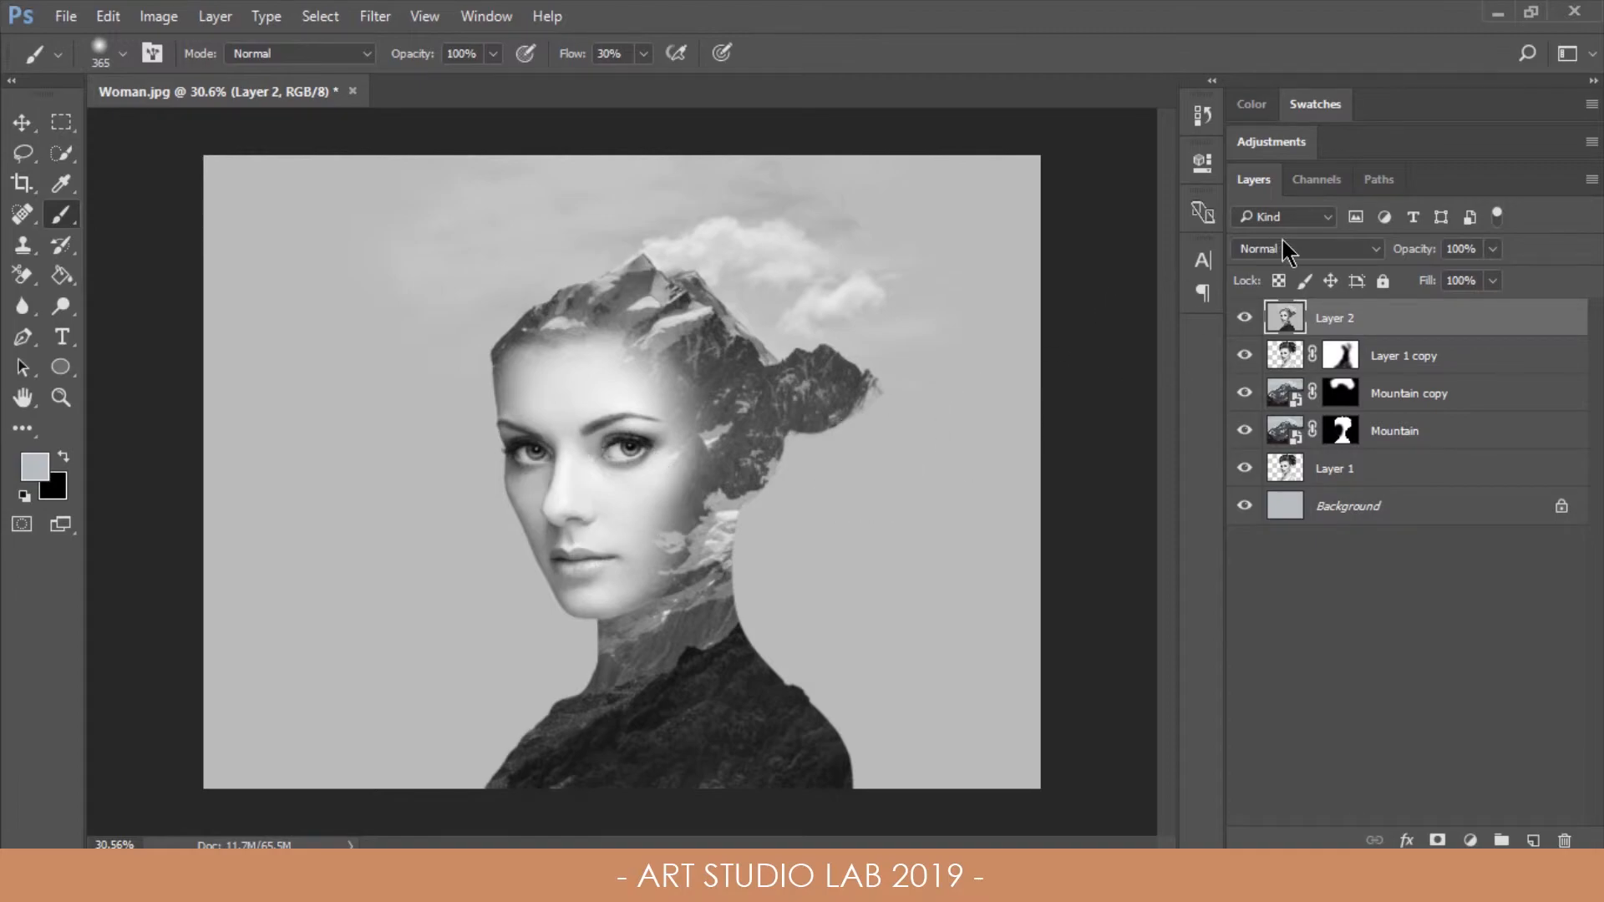
left_click(1307, 249)
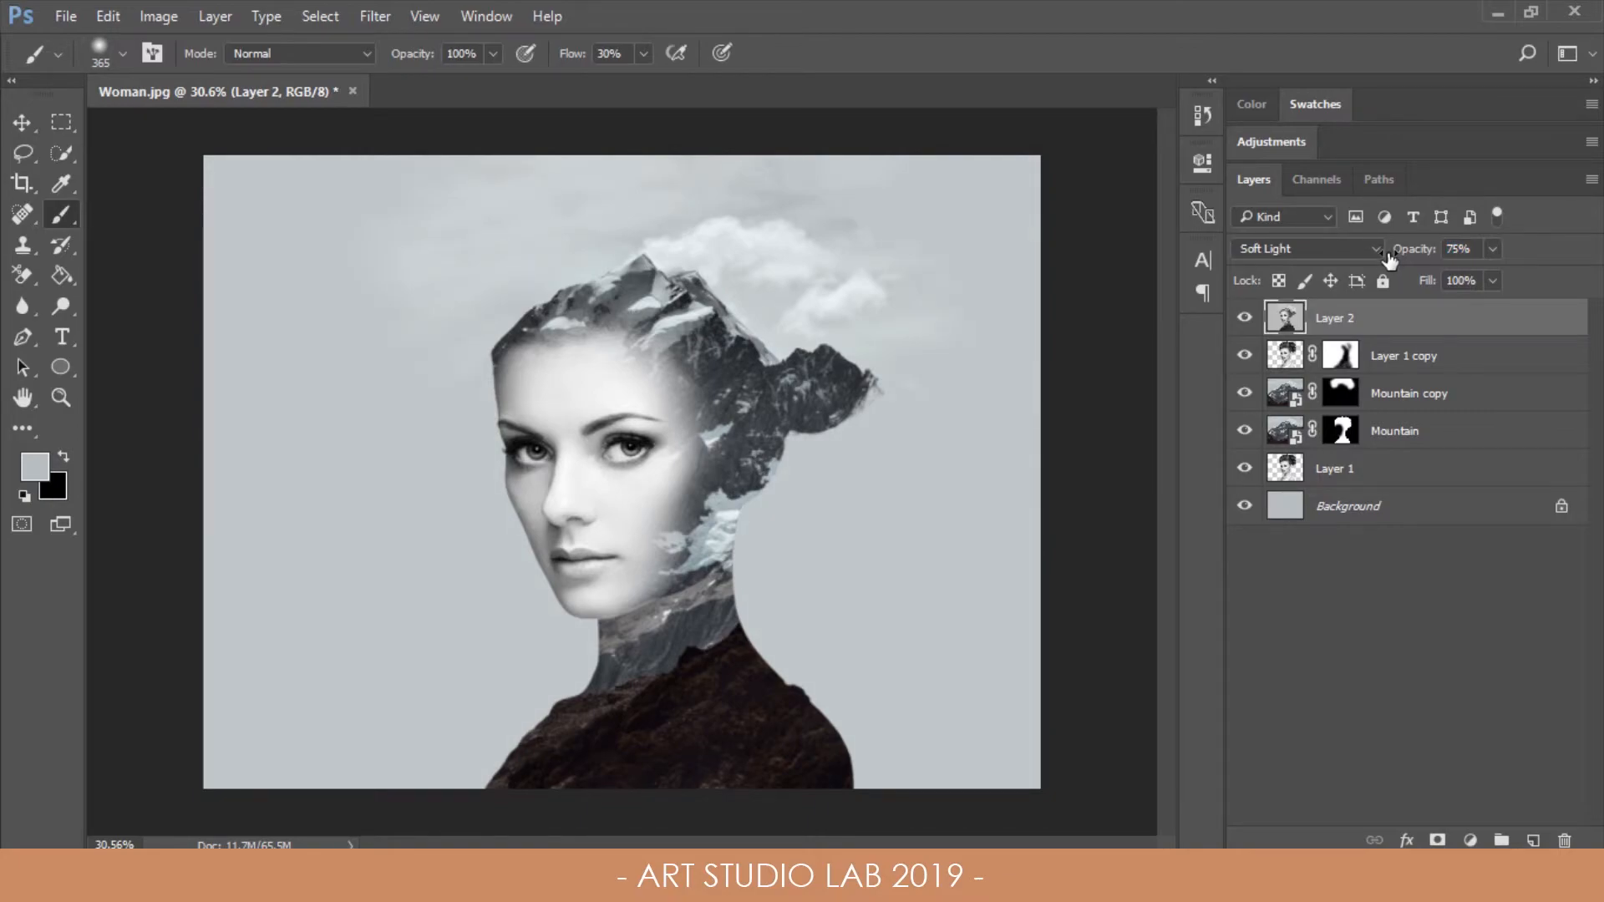
mouse_move(968, 284)
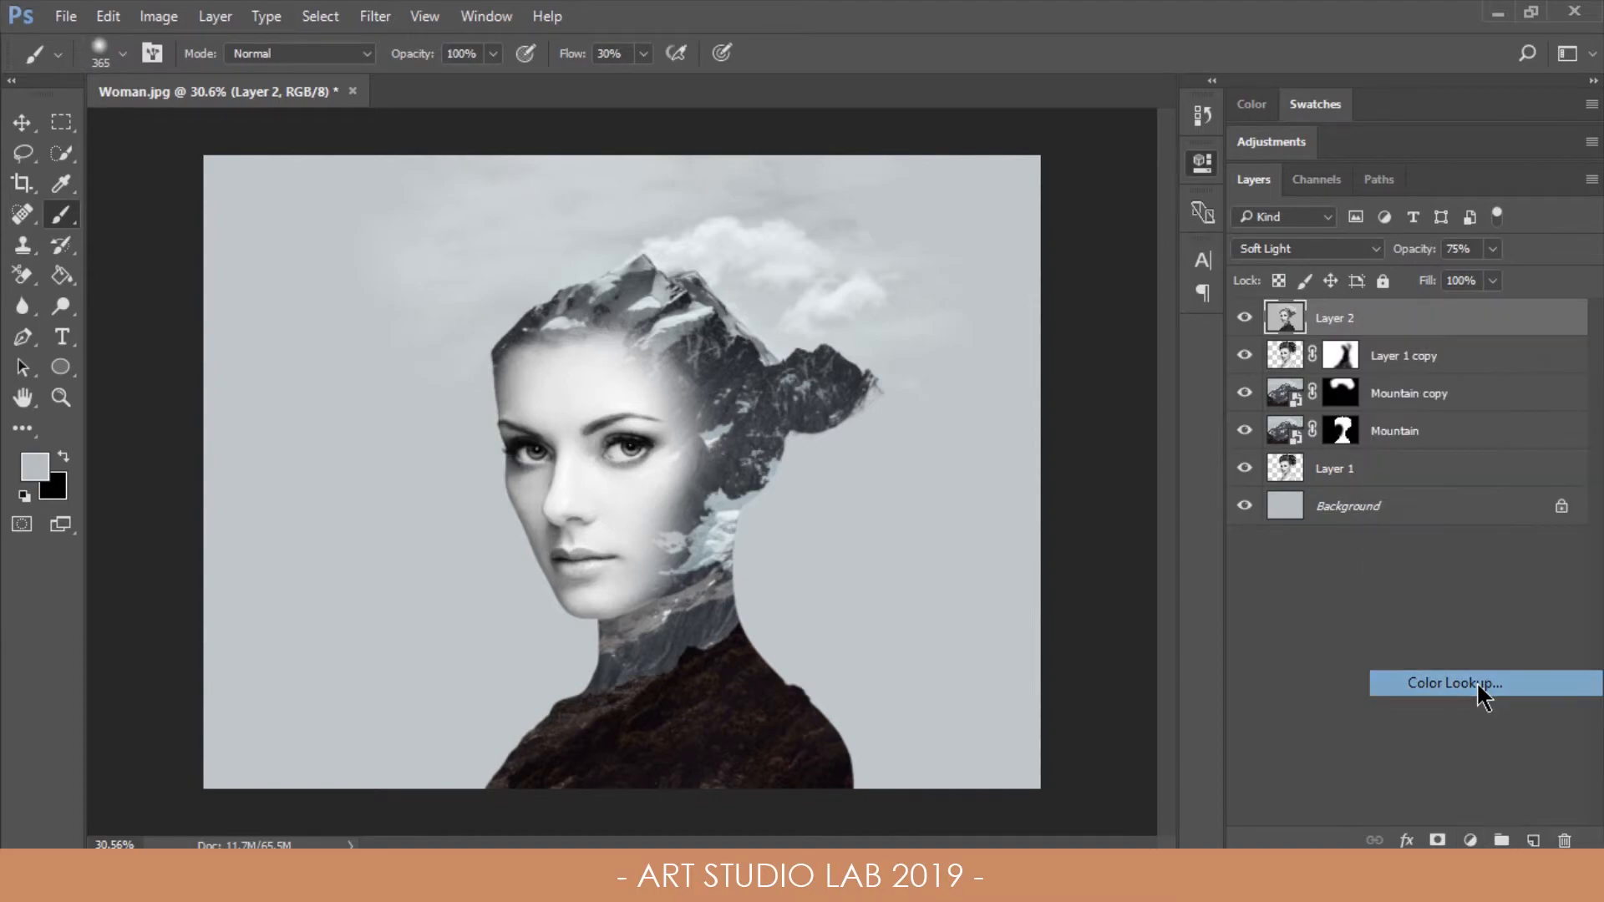
Step: Add a Color Lookup adjustment layer loaded with the FoggyNight.3DL look
left_click(1454, 682)
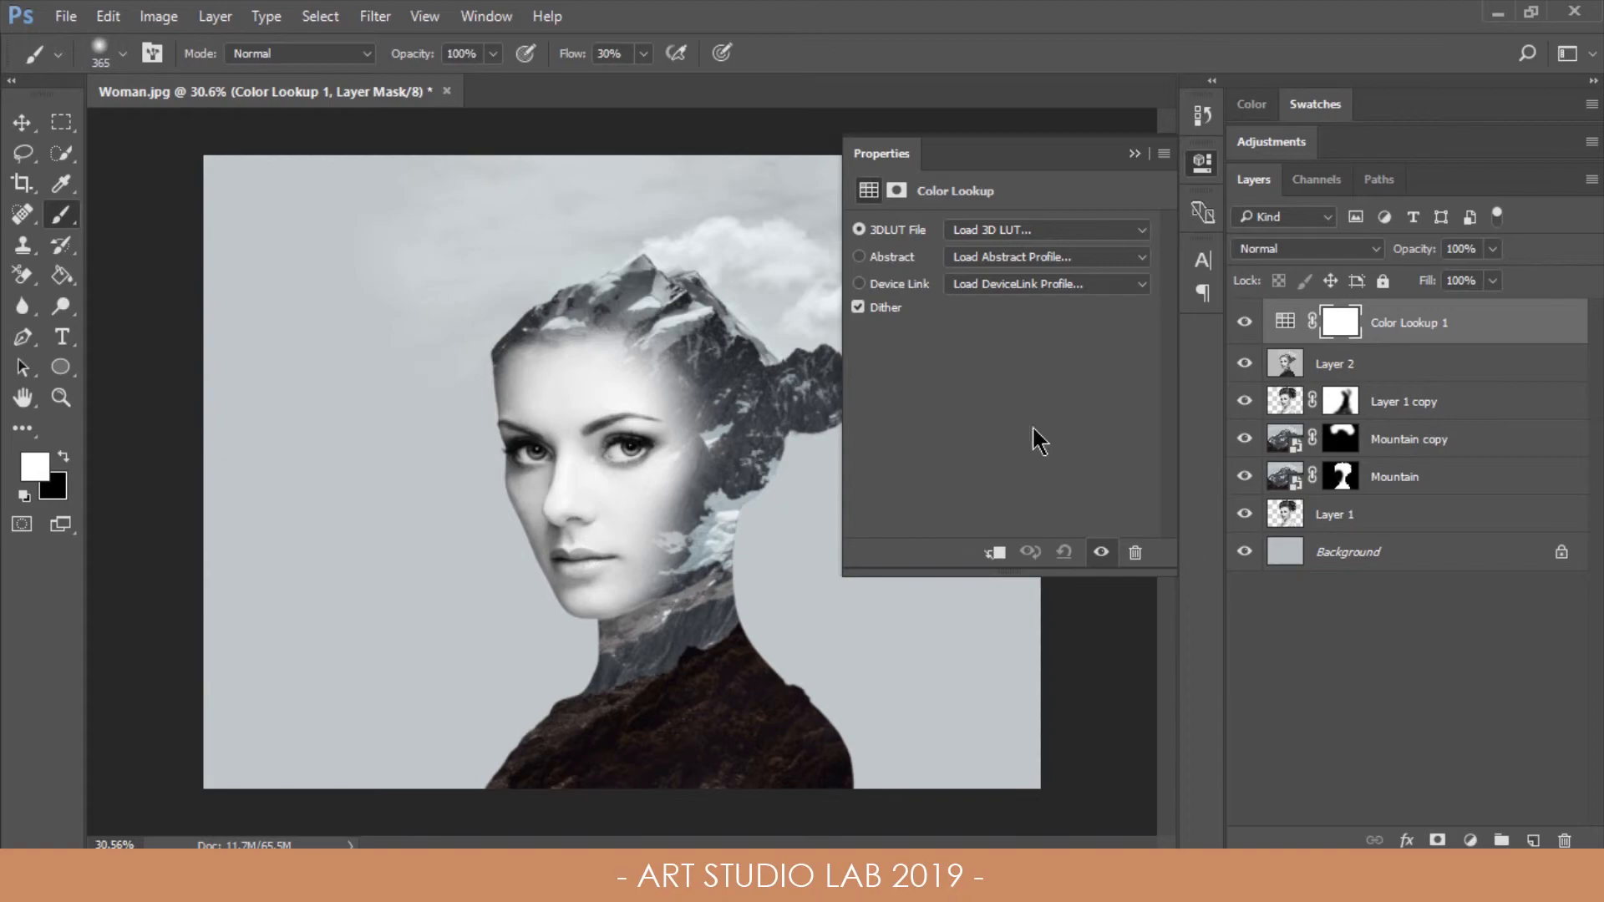
left_click(1043, 229)
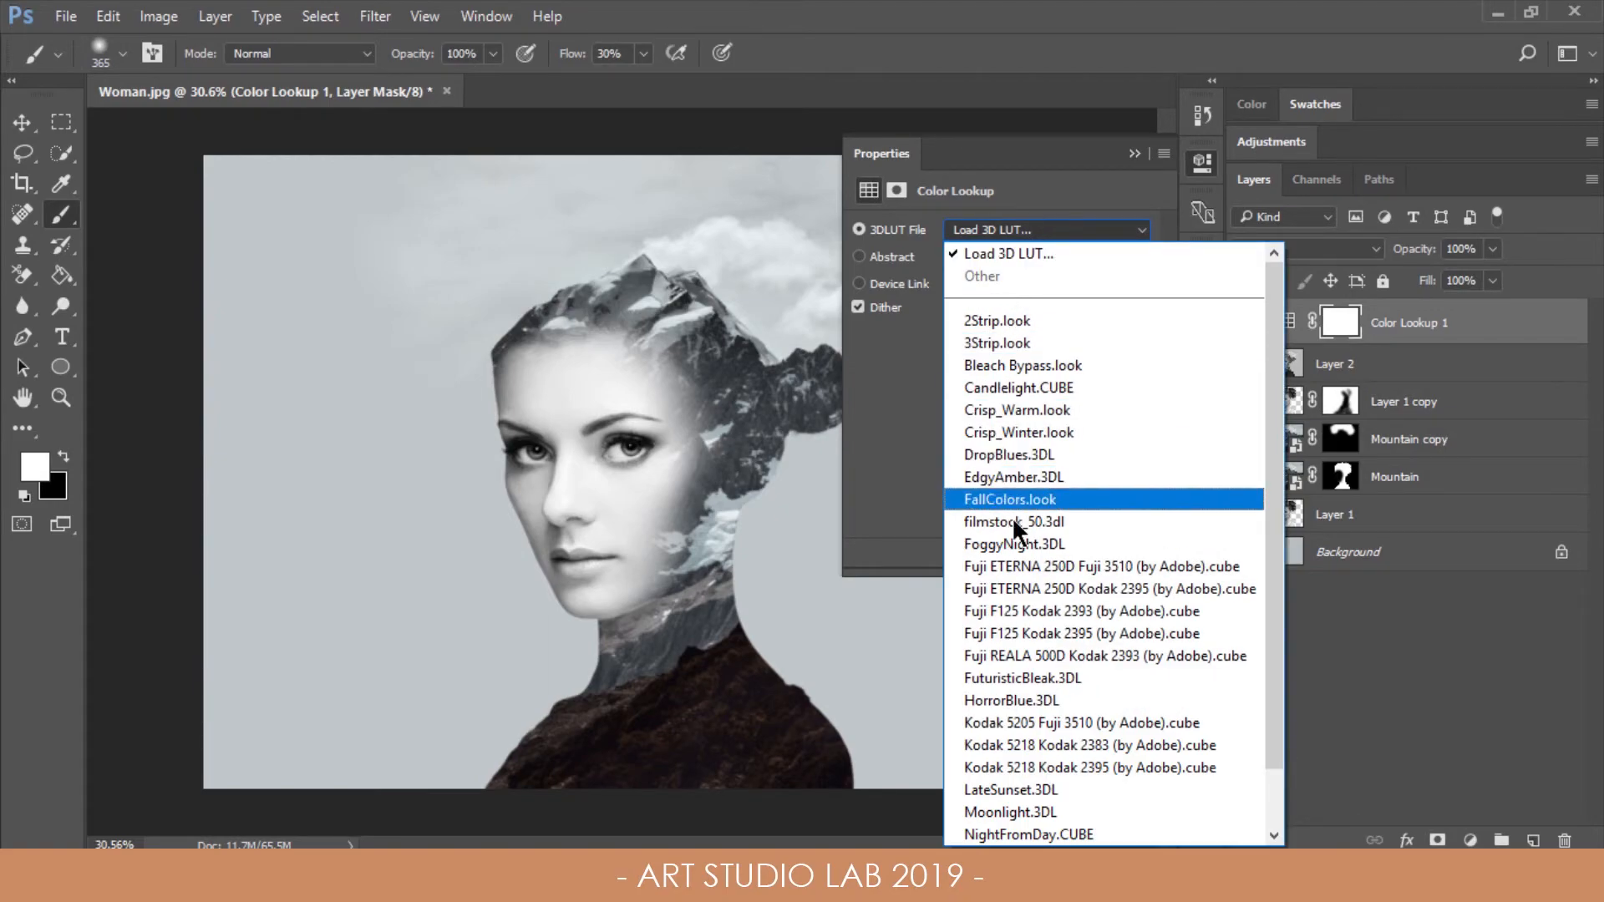
left_click(1014, 543)
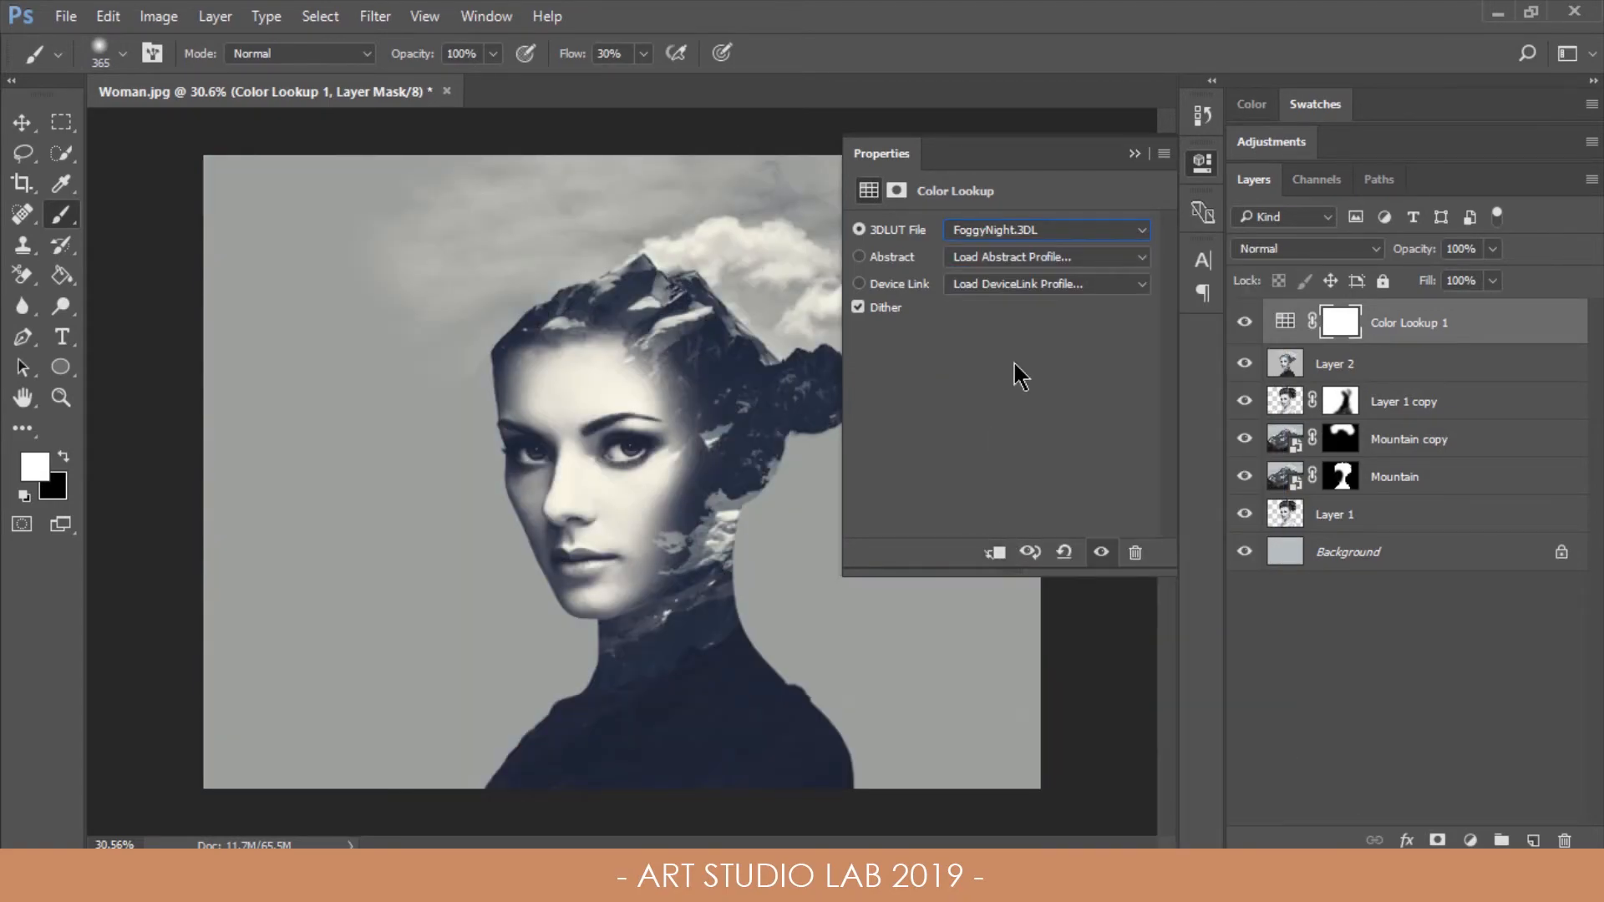